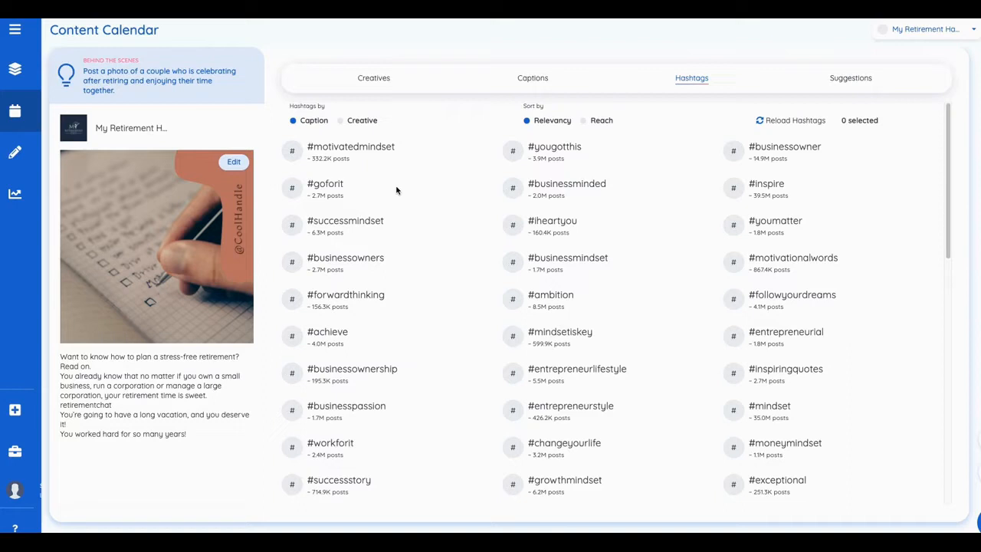
mouse_move(398, 189)
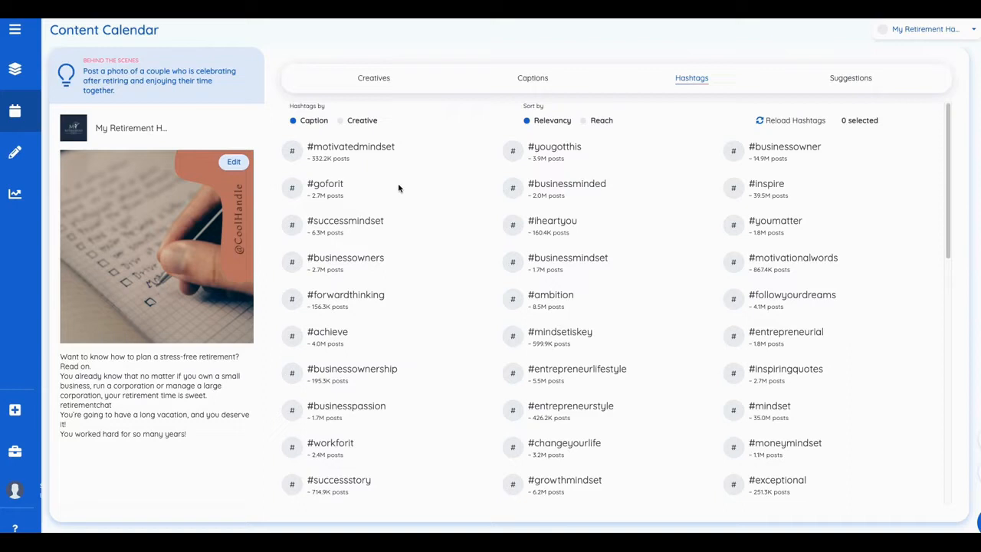
mouse_move(389, 169)
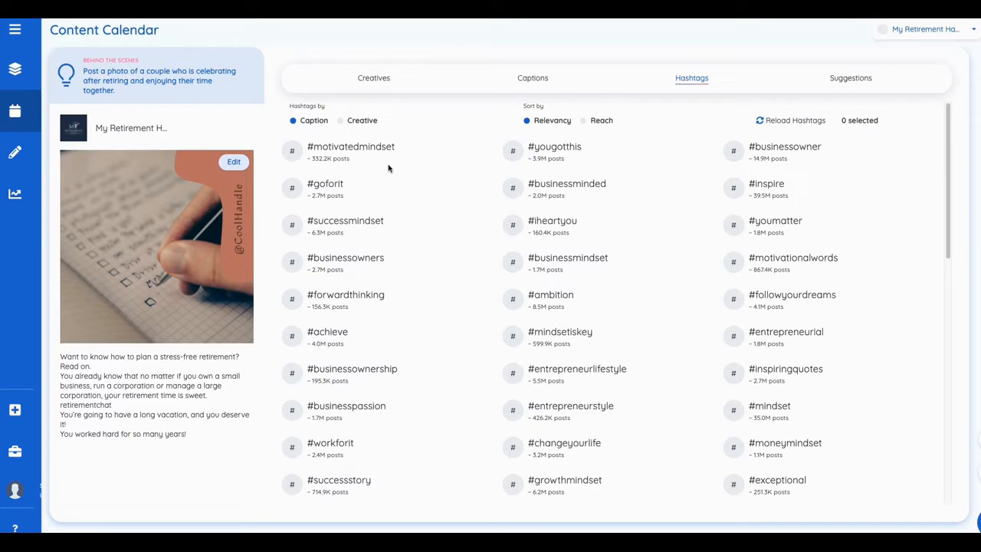
mouse_move(351, 188)
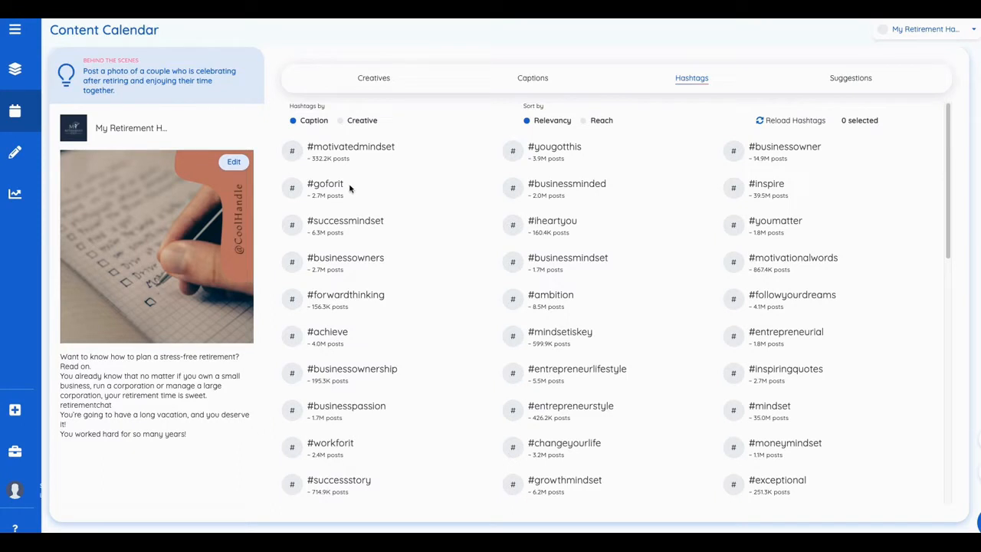
mouse_move(300, 160)
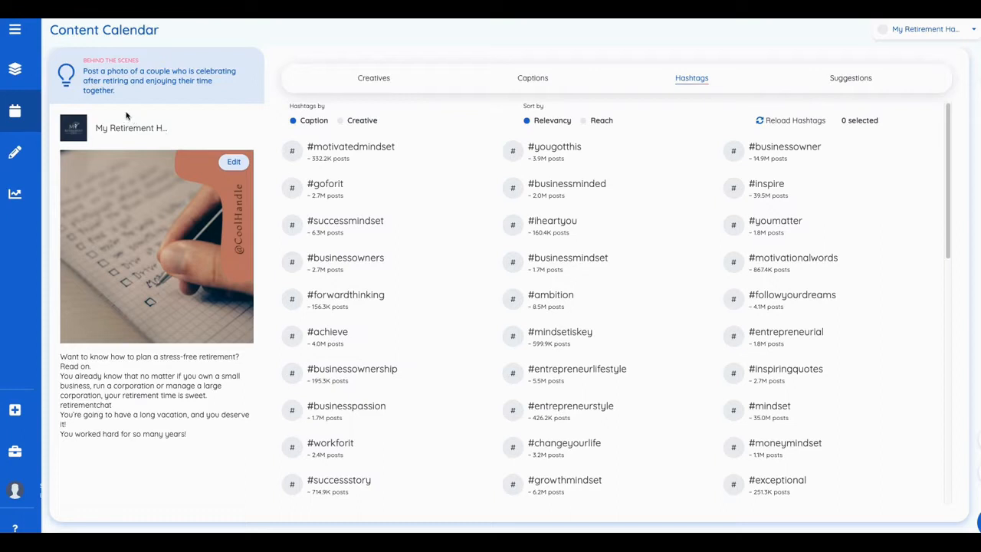
mouse_move(95, 129)
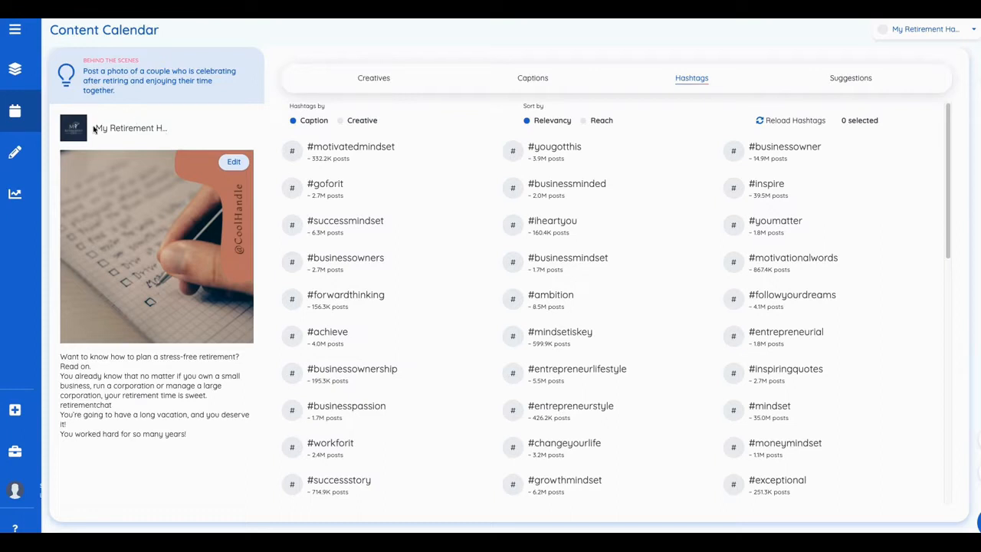
Start a new post from the menu and add one Expert Interview post, making five in total.
left_click(15, 29)
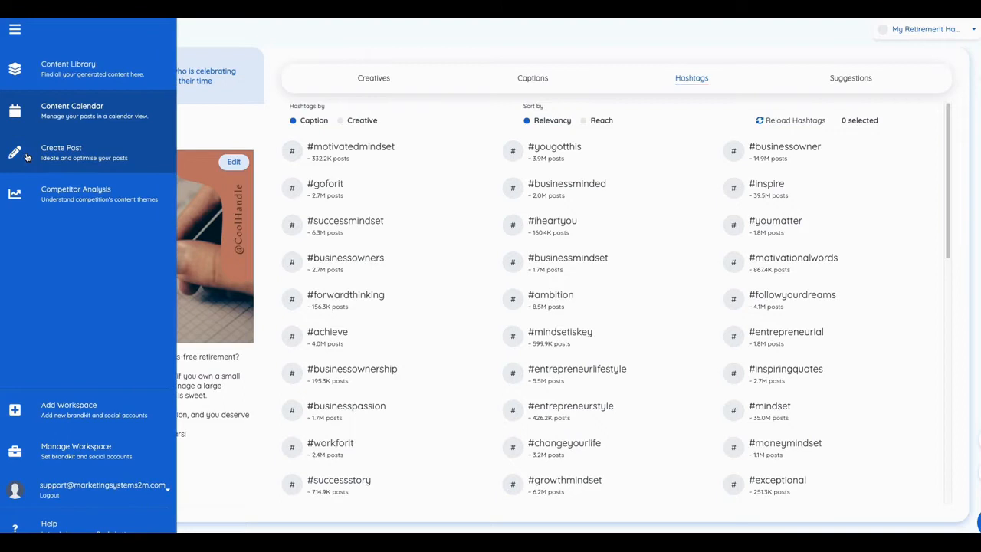
left_click(61, 152)
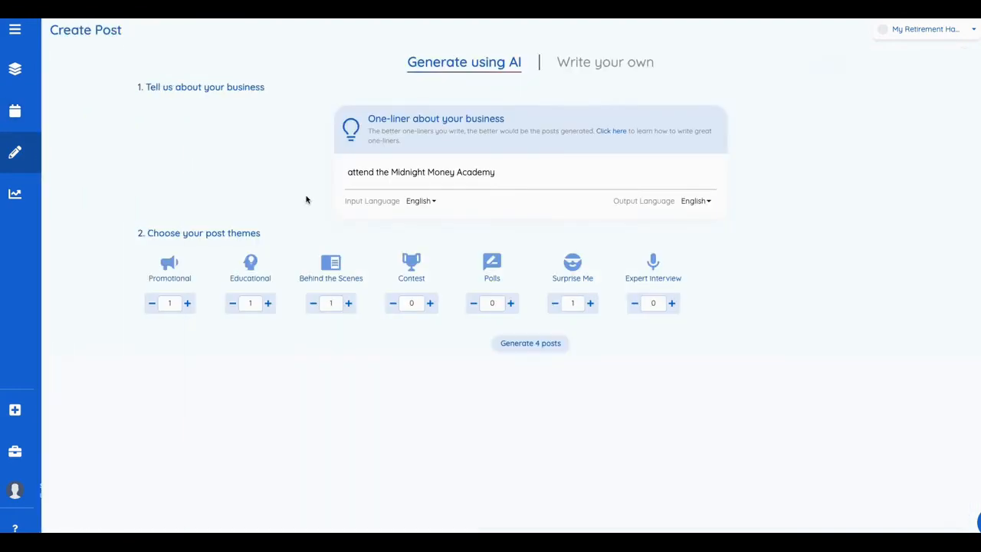
left_click(411, 172)
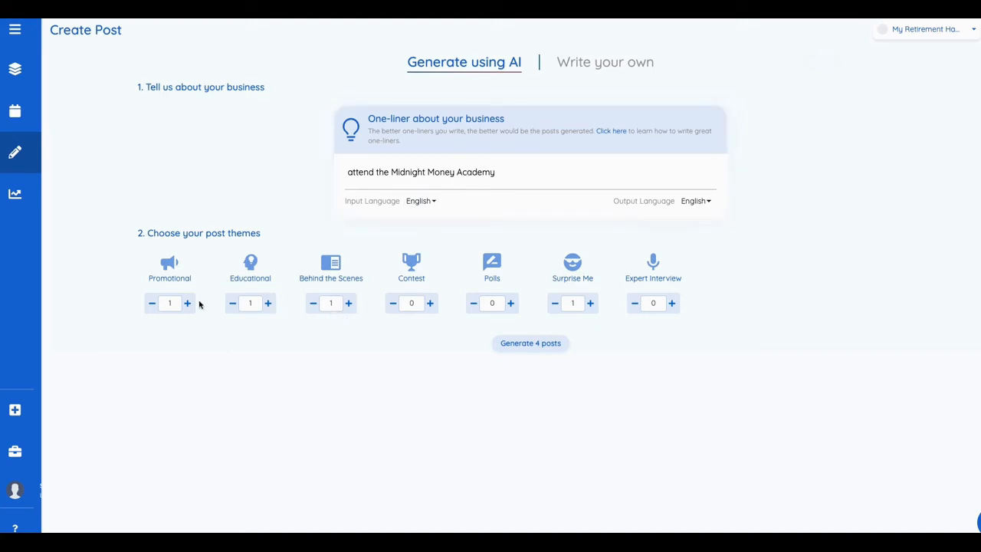
mouse_move(225, 313)
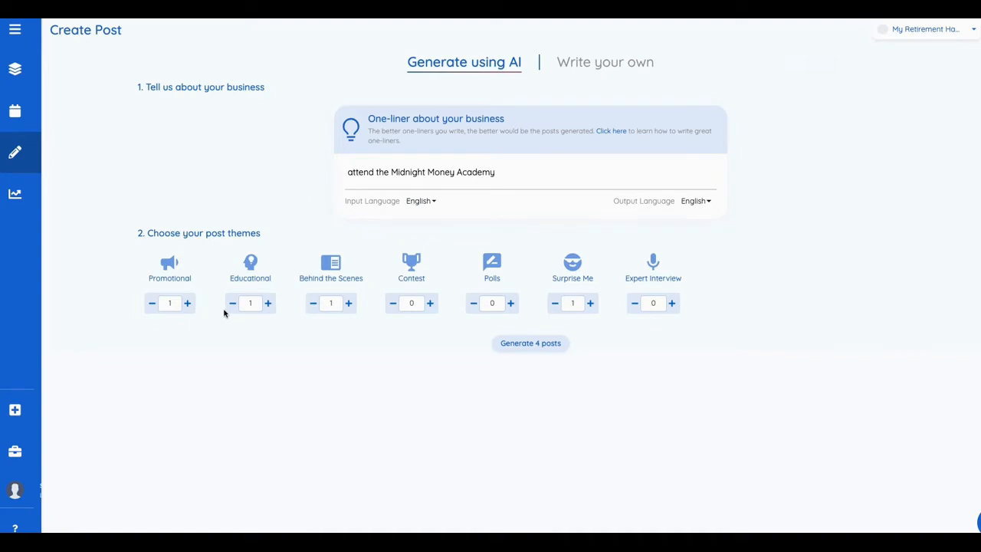
mouse_move(155, 290)
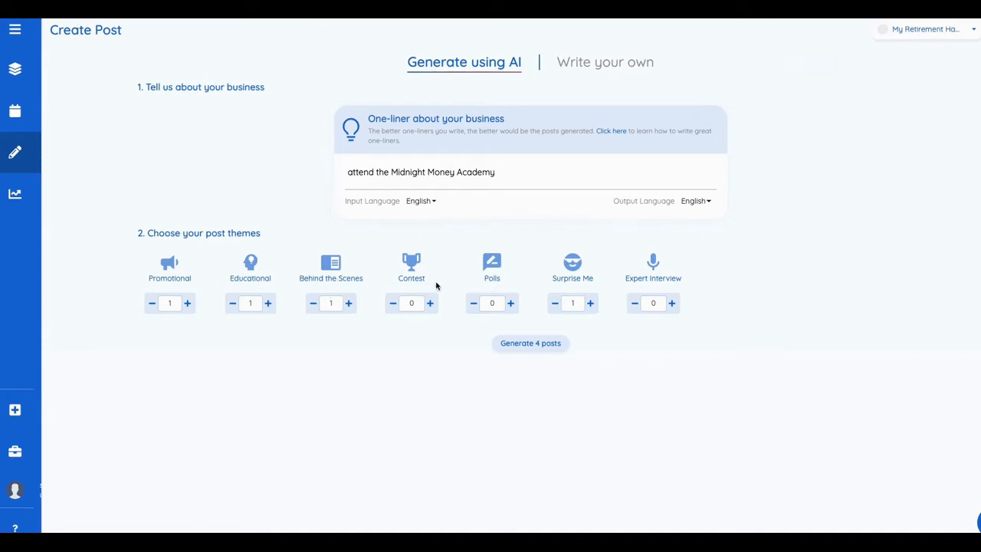
mouse_move(607, 286)
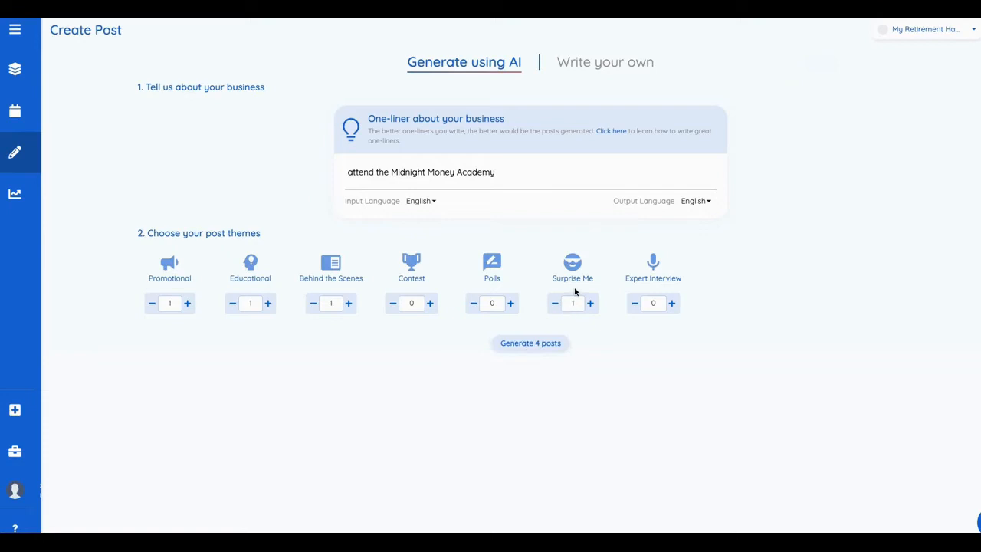
mouse_move(241, 324)
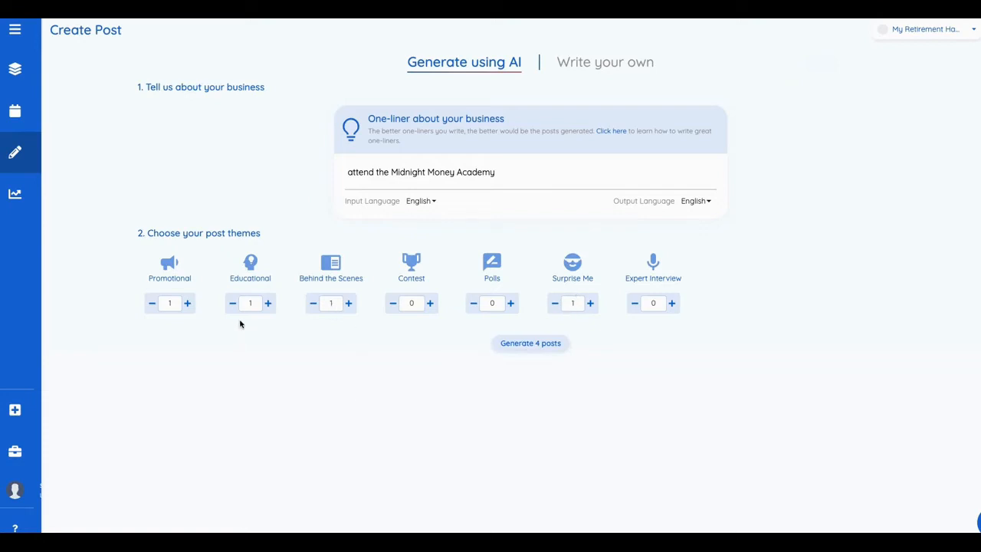
mouse_move(407, 318)
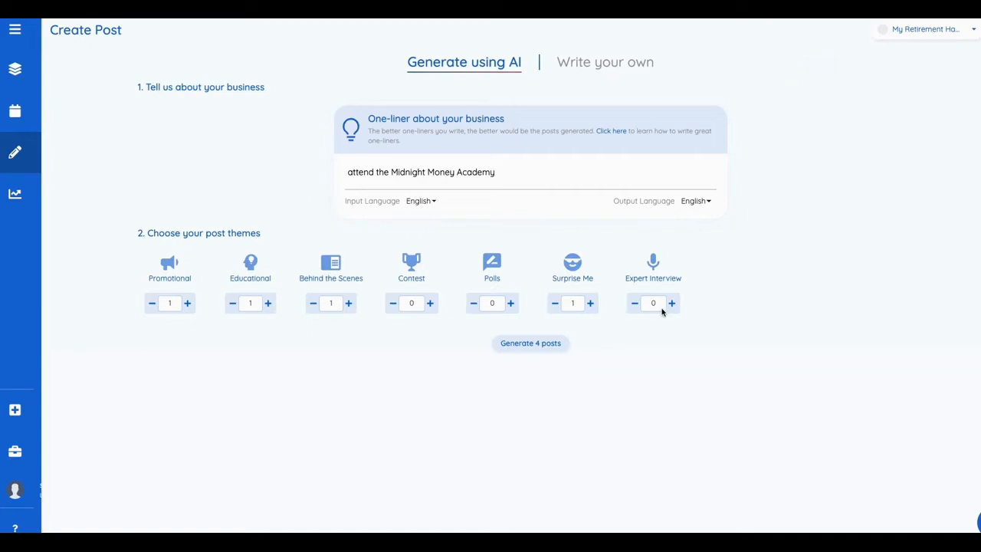
left_click(671, 302)
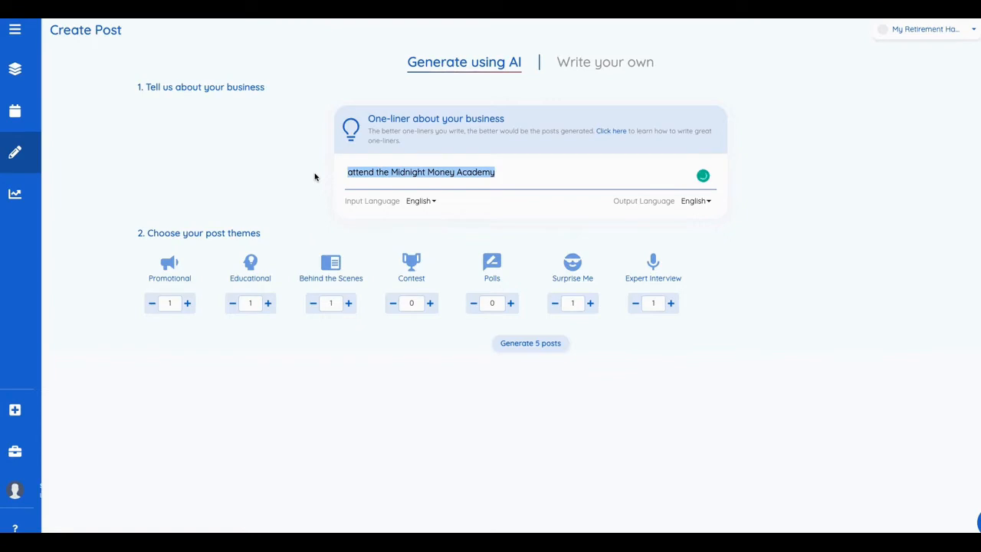
Replace the one-liner with 'retirement tips and tricks' and reset Expert Interview back to one.
type("d")
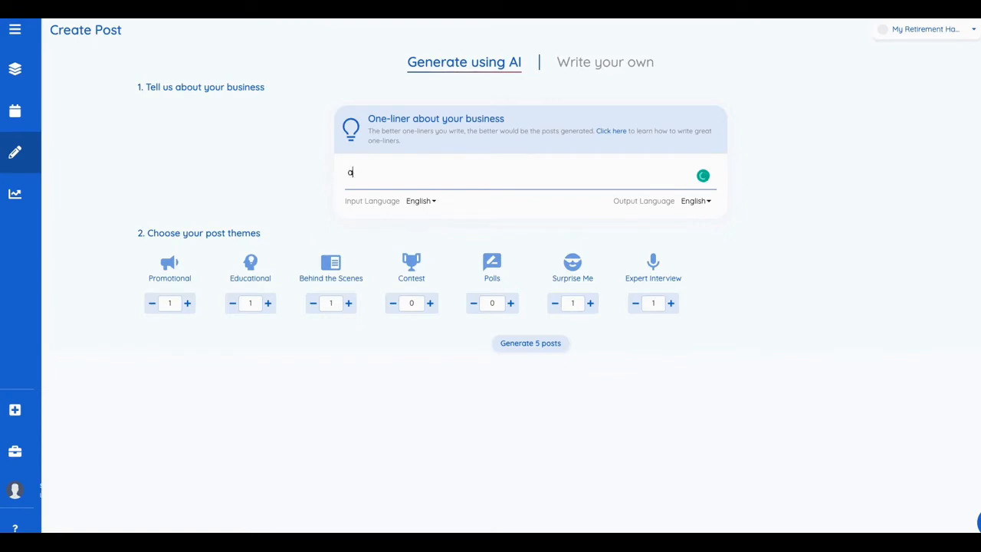
type("attend my we")
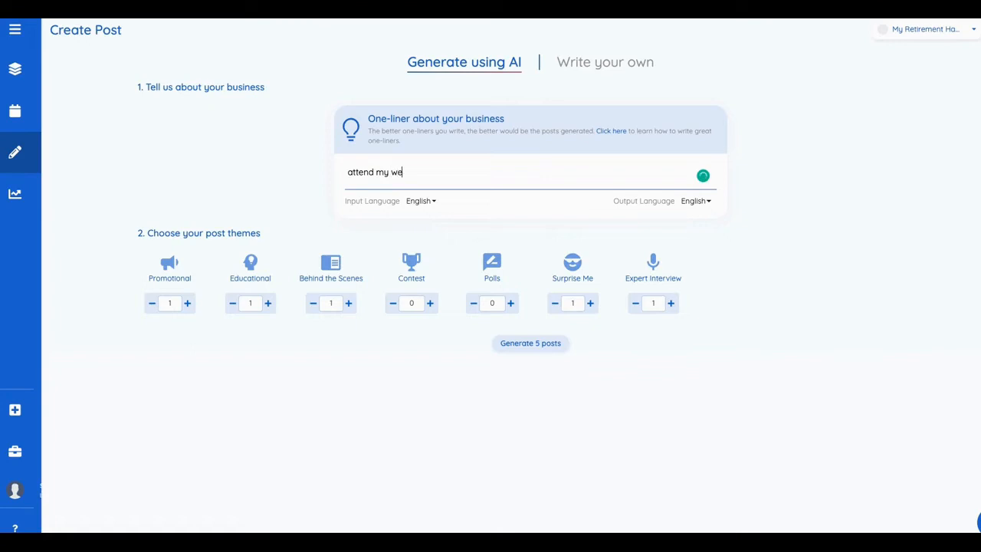
type("binar on")
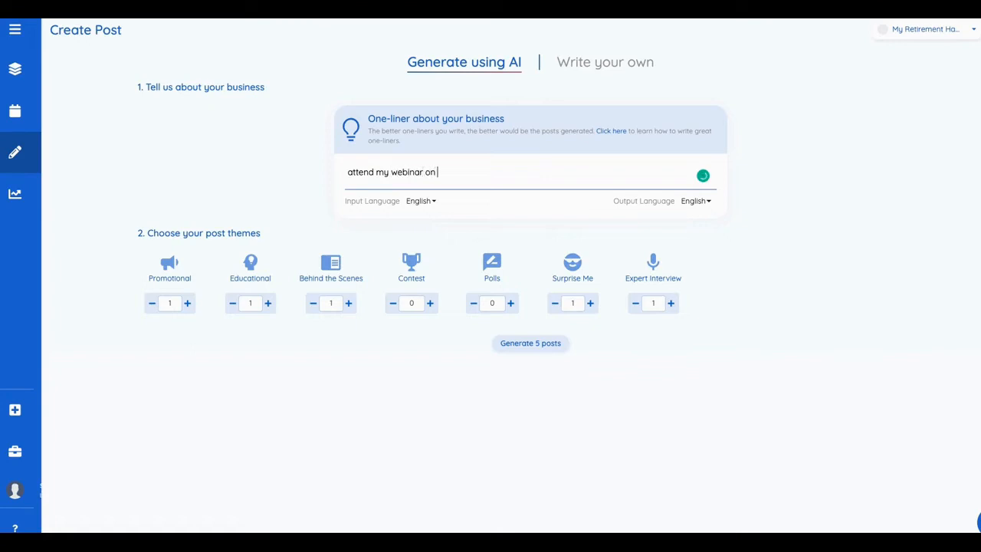
key("BackSpace")
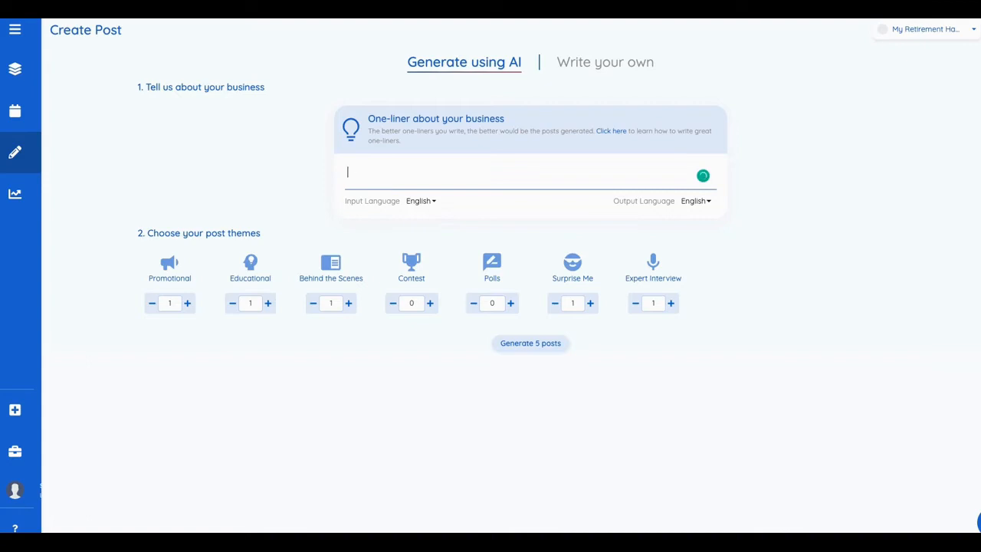
type("retirement t")
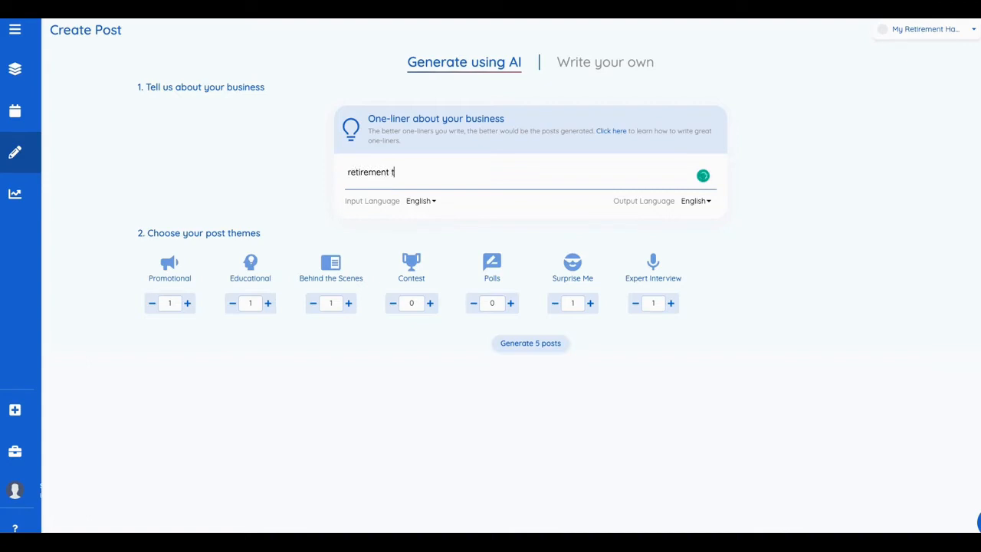
type("ips")
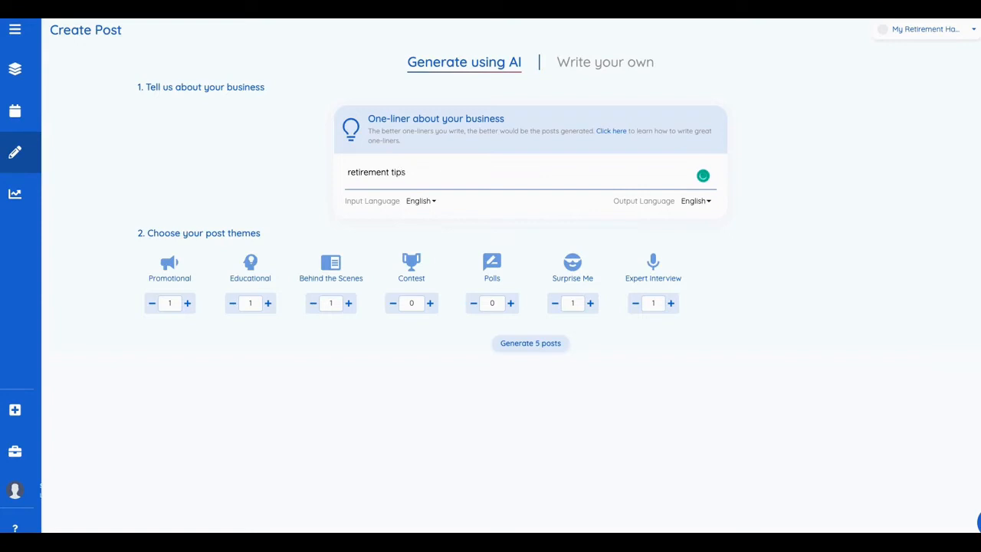
type("and t")
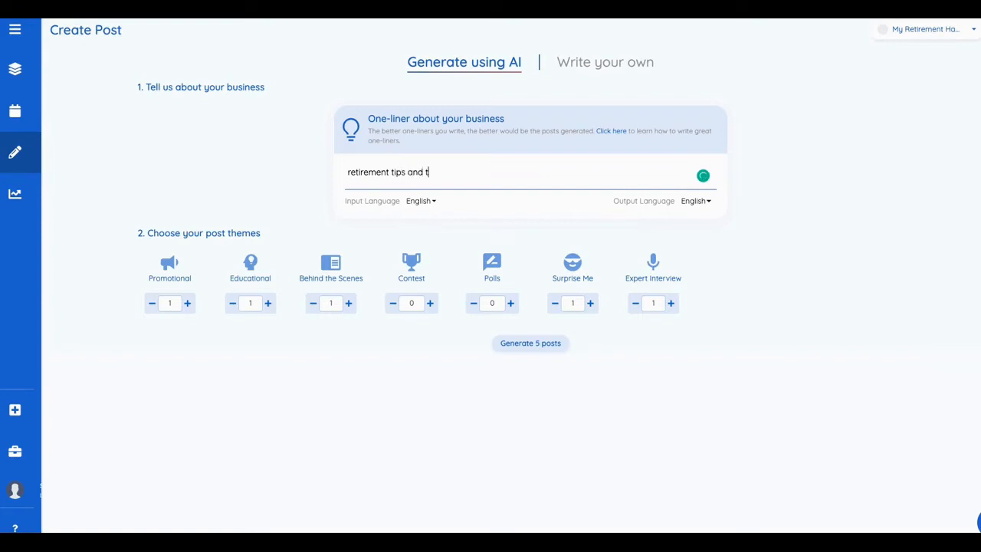
type("ricks")
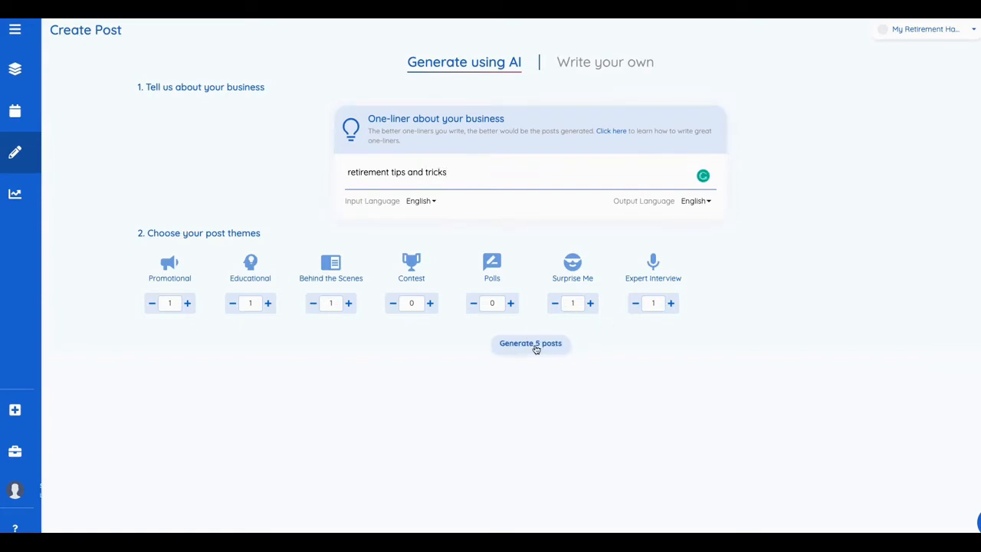
left_click(635, 303)
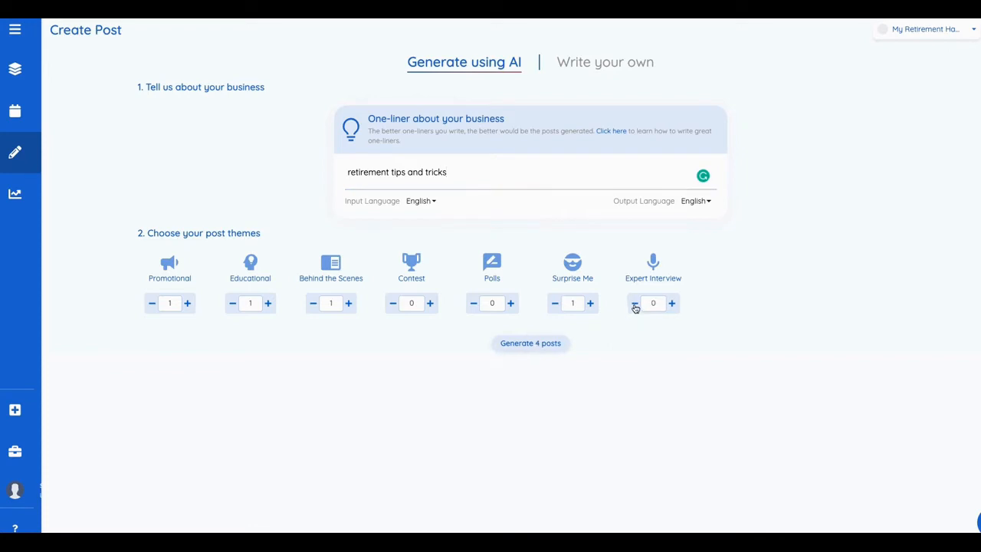
mouse_move(692, 307)
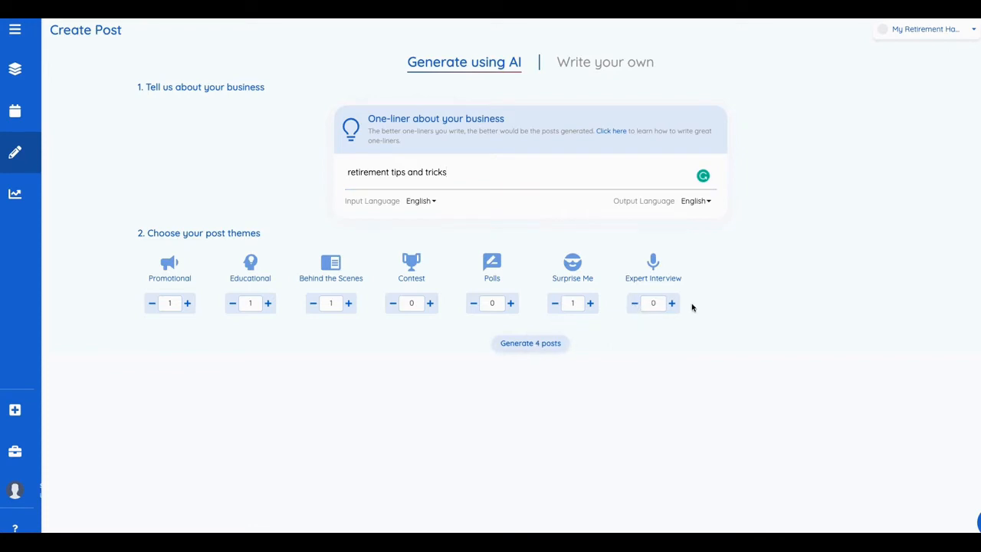
left_click(671, 303)
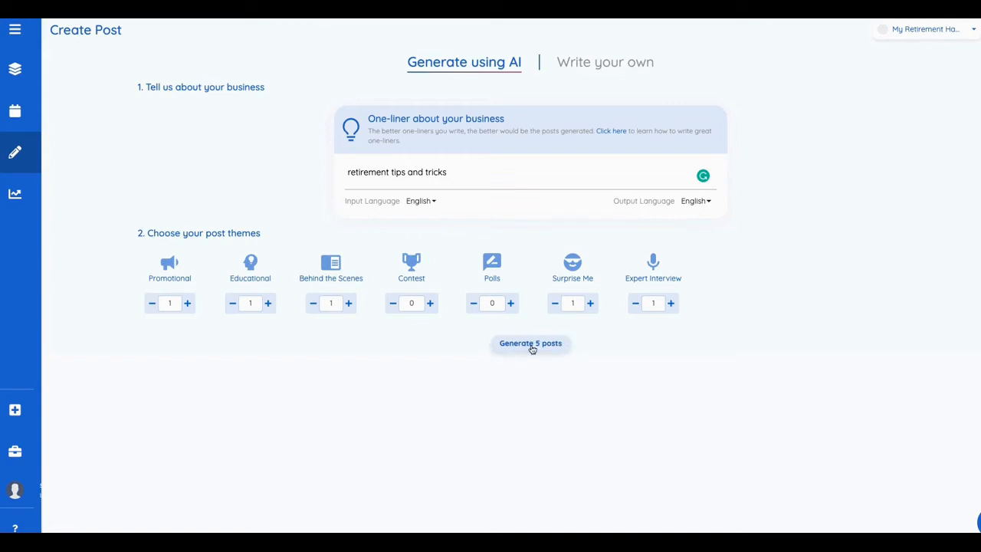
left_click(531, 343)
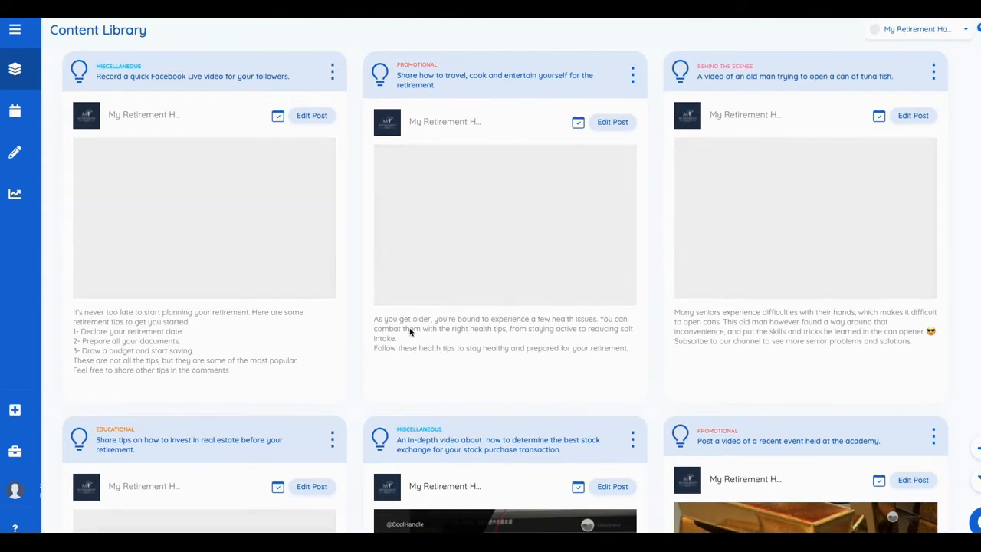
mouse_move(431, 396)
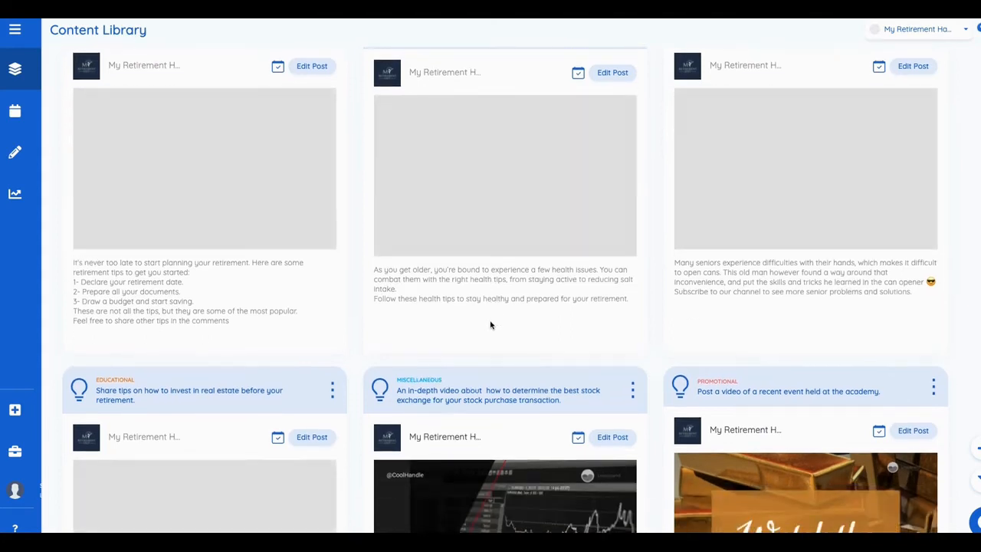
scroll("down", 3)
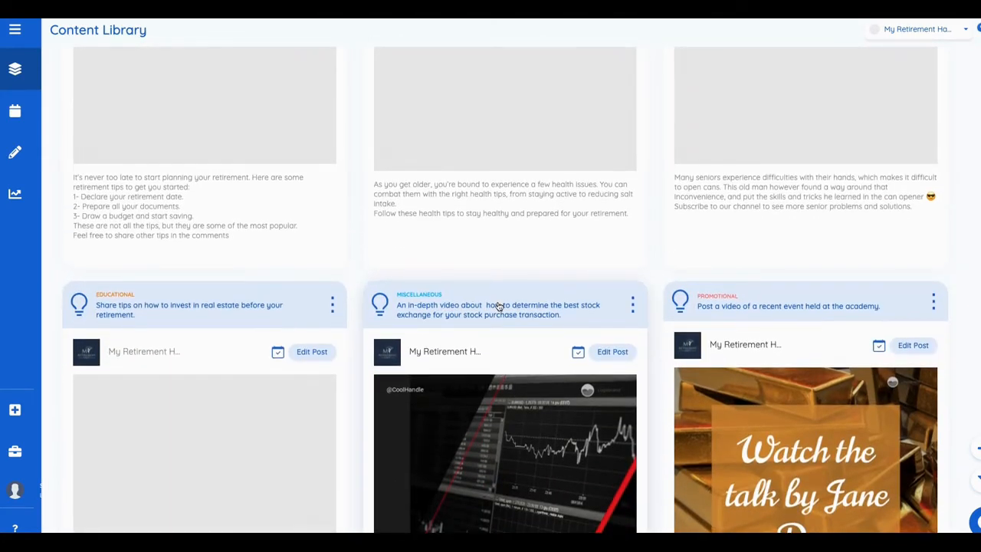
scroll("down", 3)
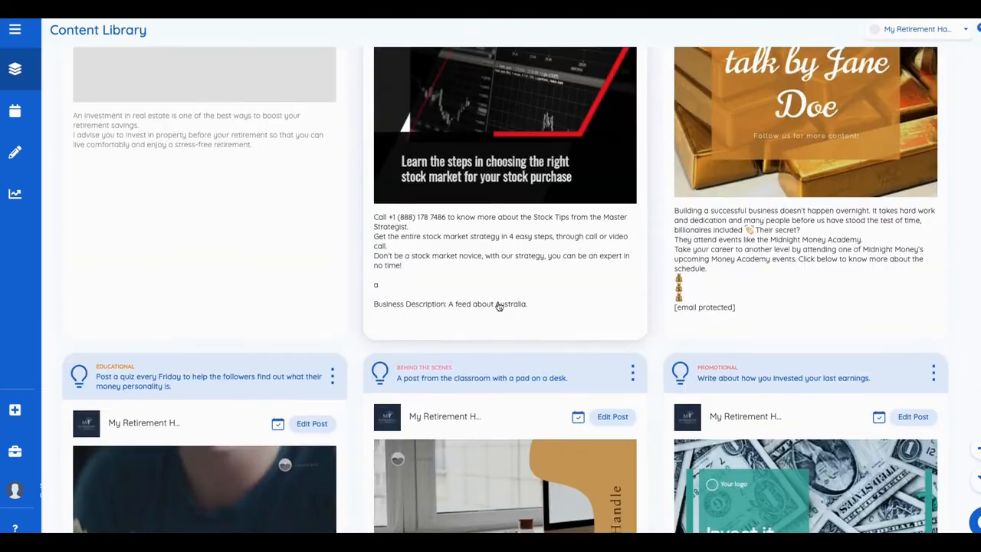
scroll("down", 3)
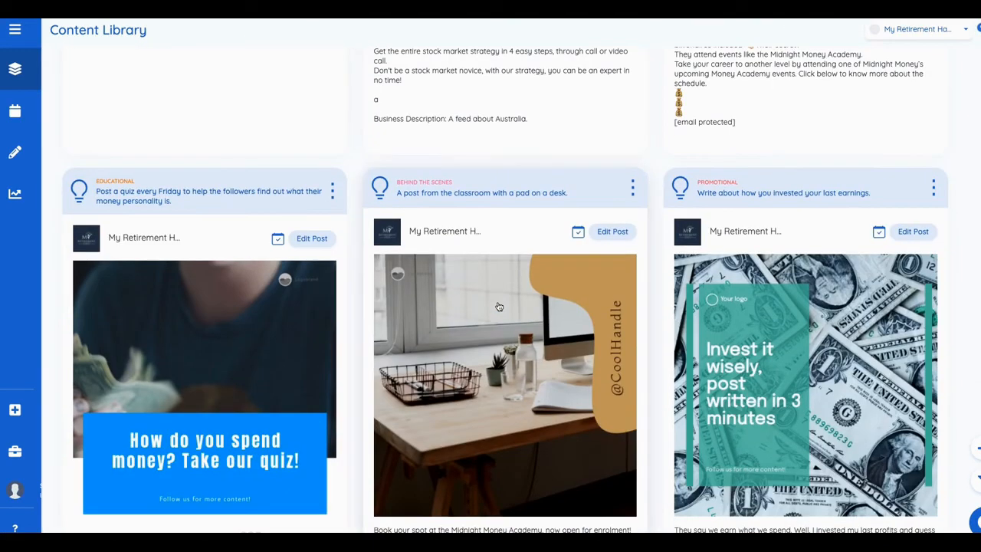
scroll("down", 3)
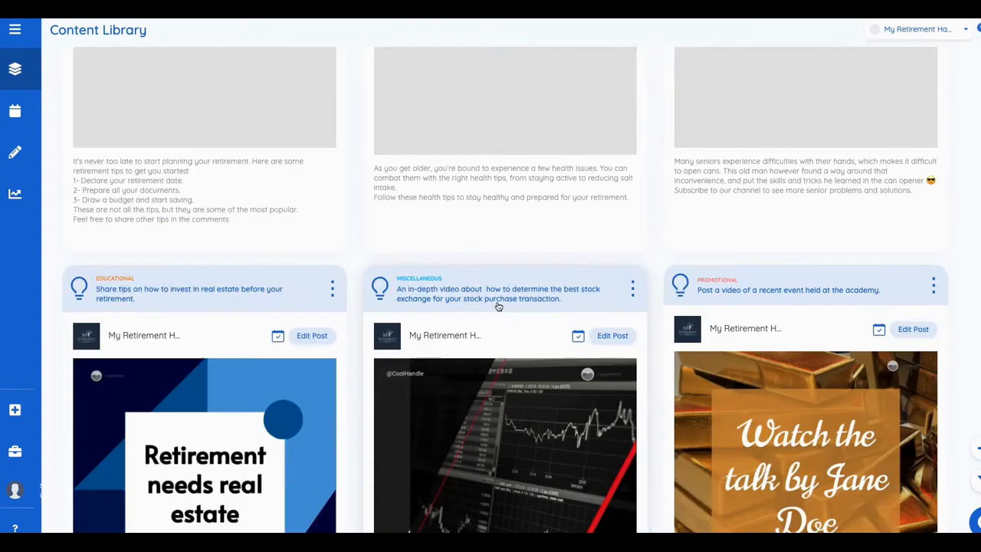
scroll("down", 3)
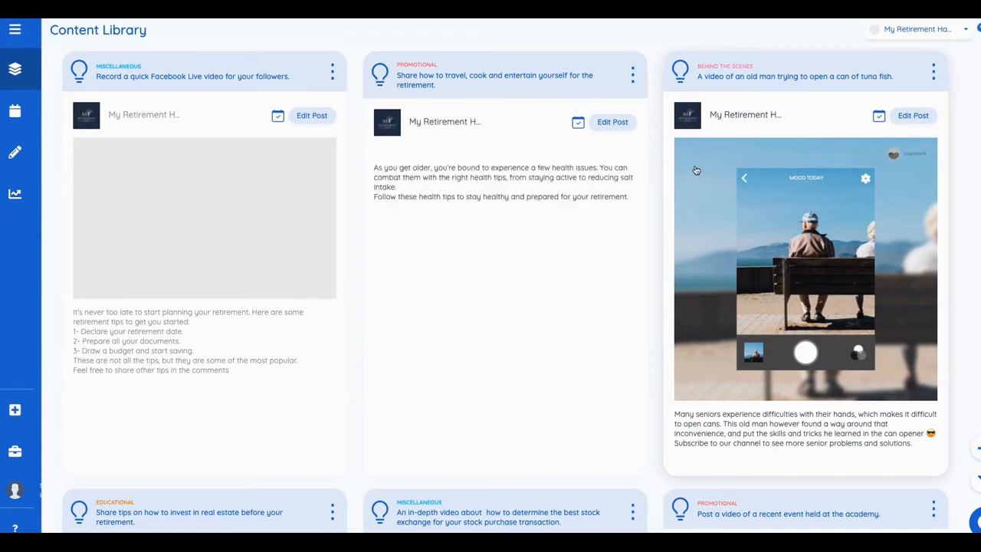
scroll("down", 3)
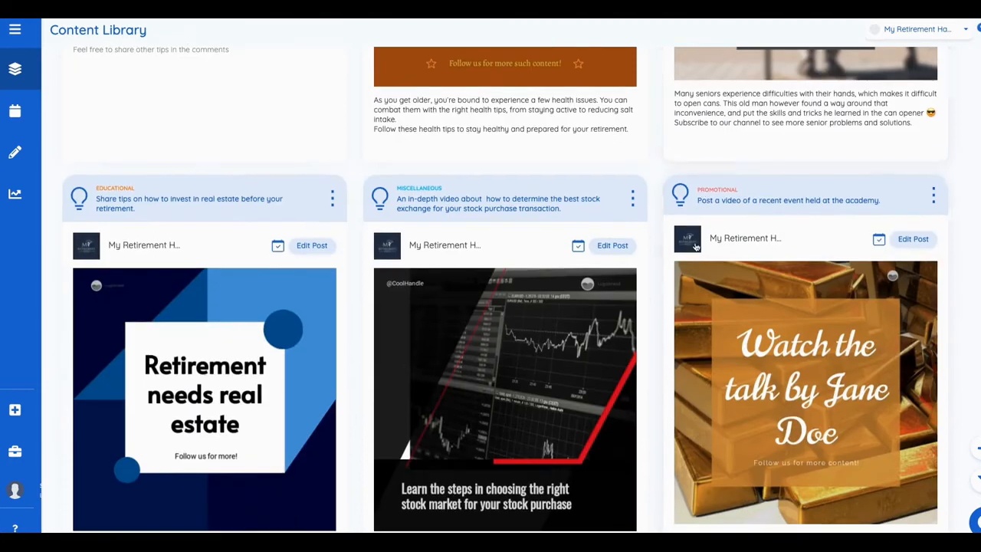
mouse_move(228, 338)
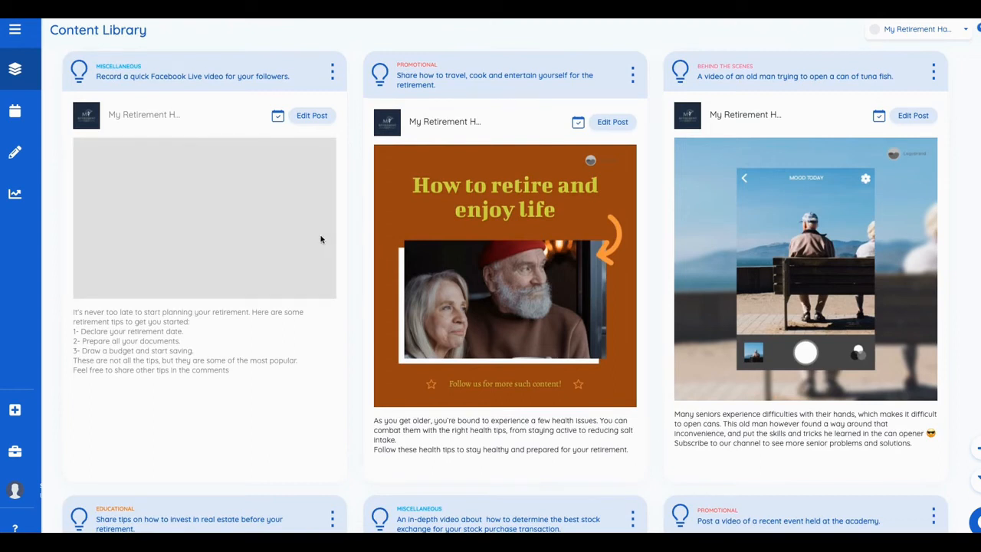
mouse_move(414, 238)
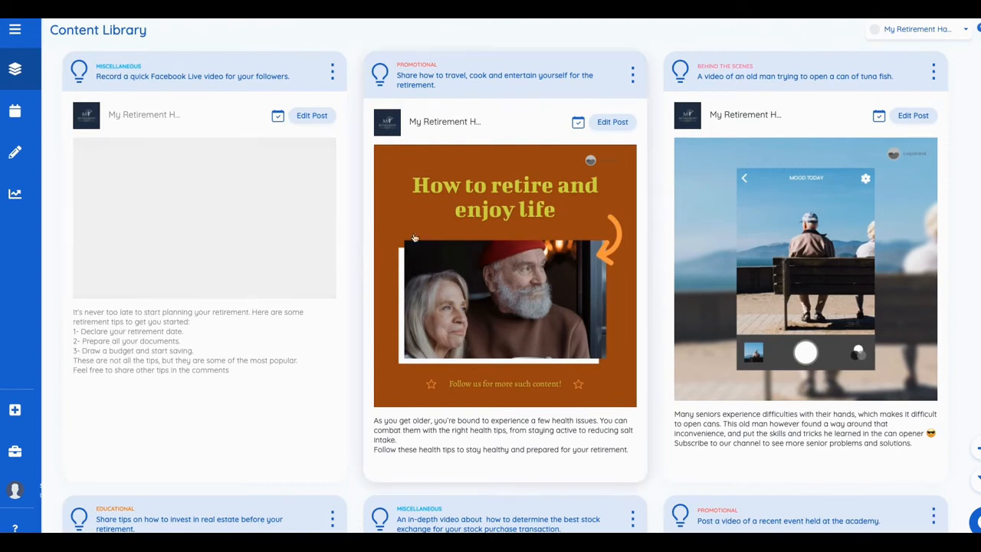
scroll("down", 3)
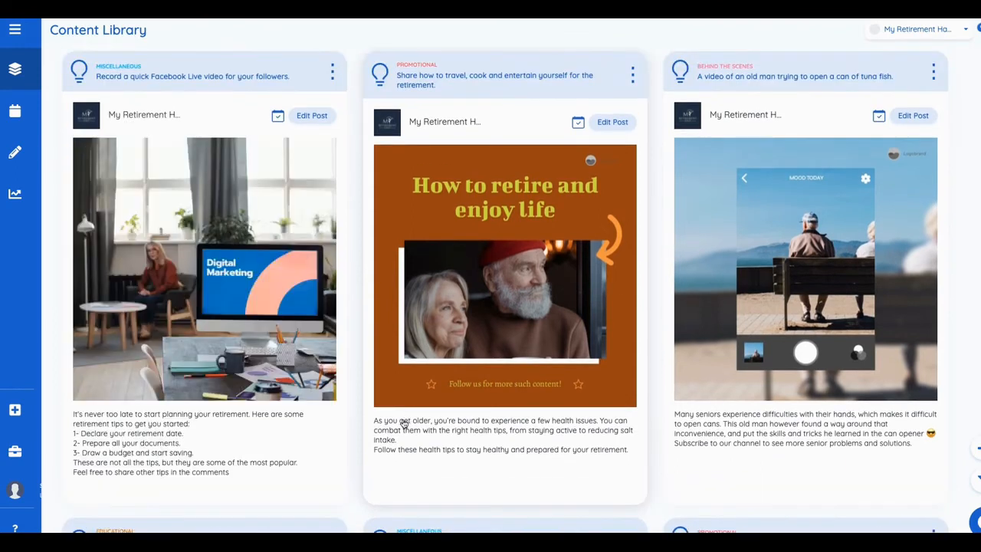
mouse_move(355, 417)
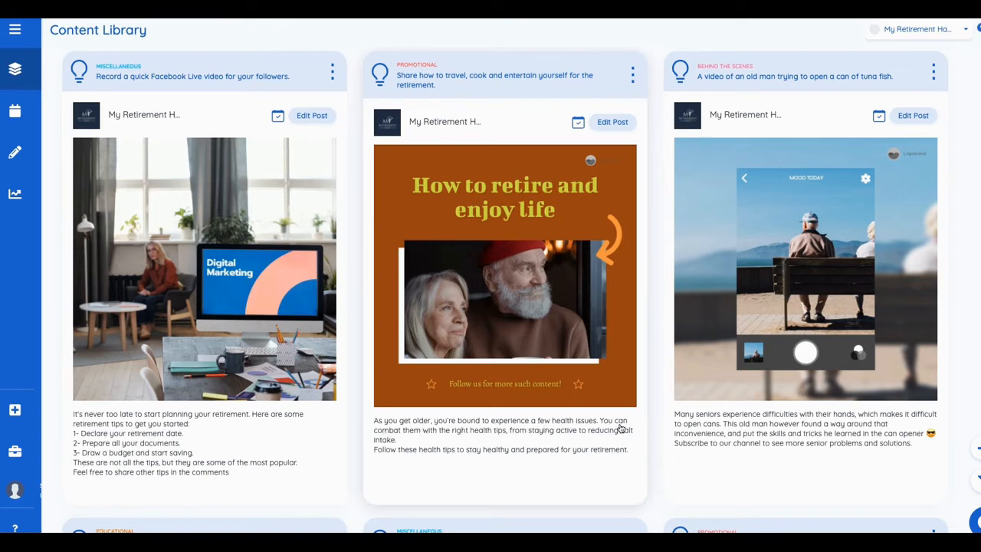
mouse_move(435, 457)
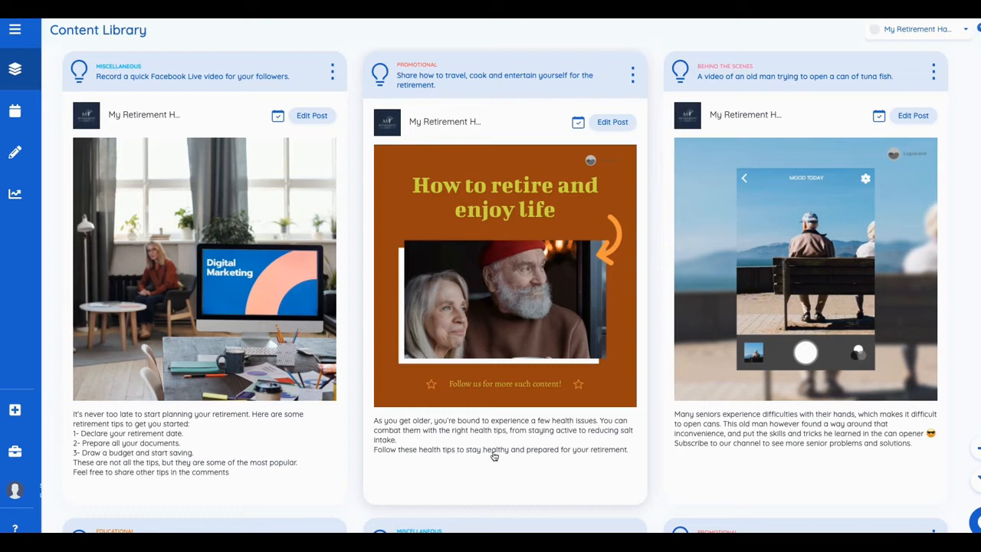
mouse_move(651, 283)
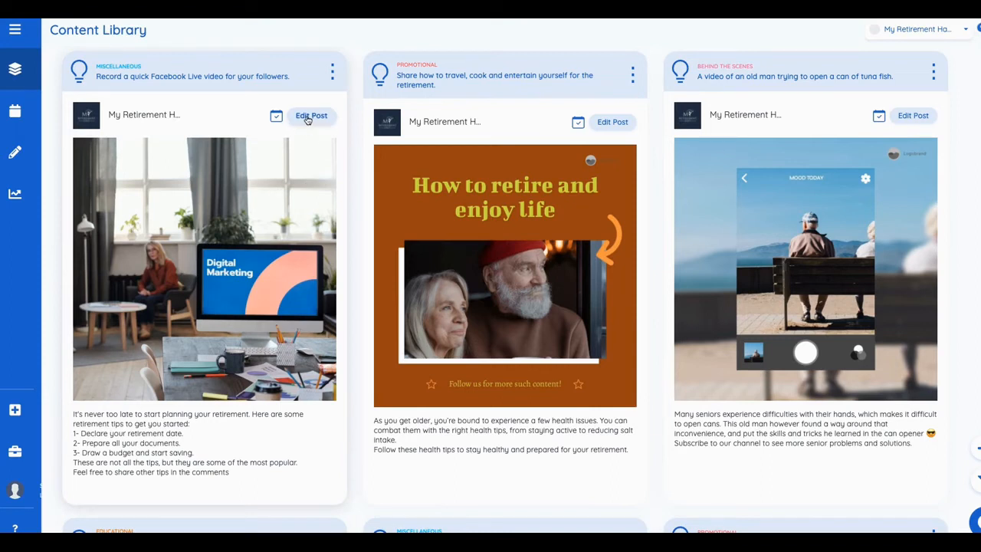
Edit the retirement-tips post with the 'Live! Details of yarn' creative and view its caption options.
left_click(311, 116)
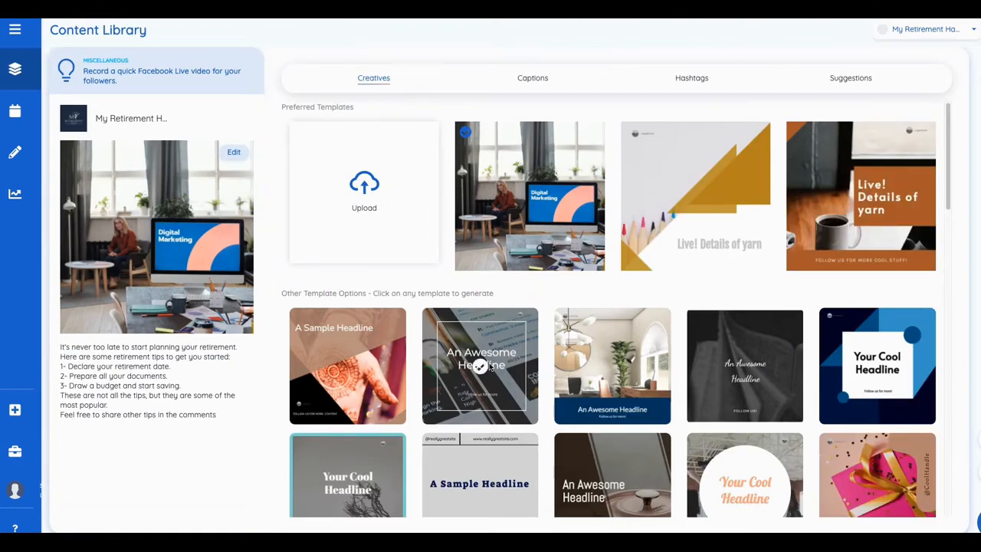
mouse_move(611, 370)
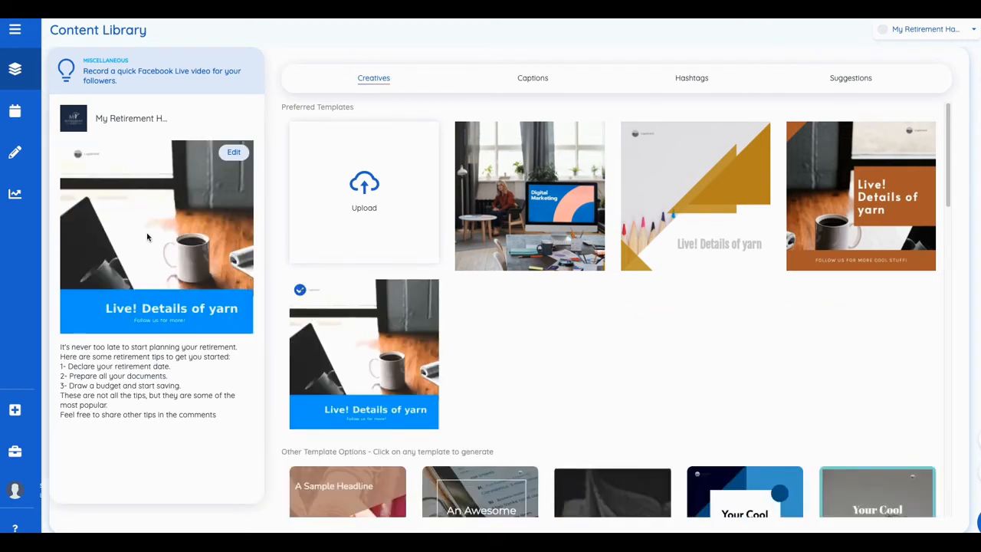
mouse_move(75, 357)
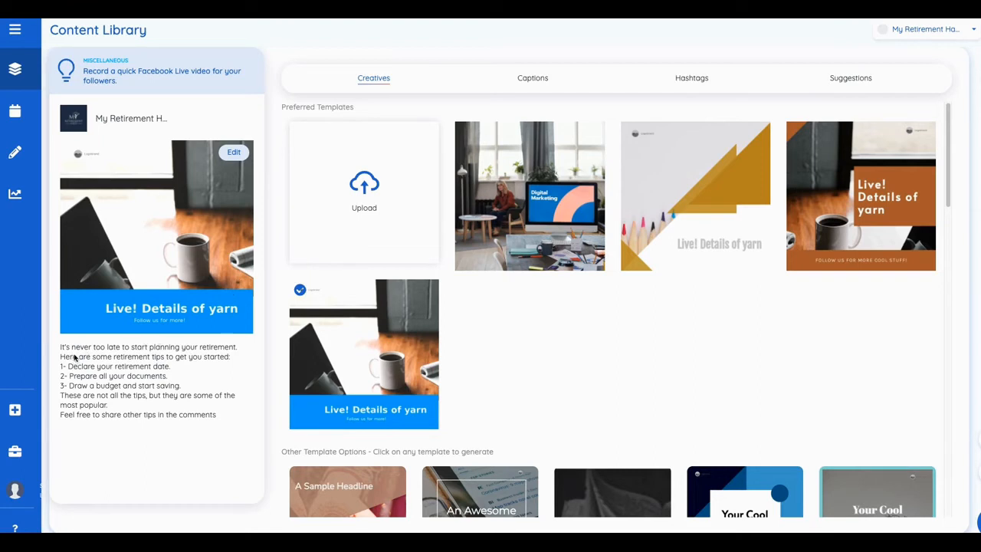
mouse_move(225, 168)
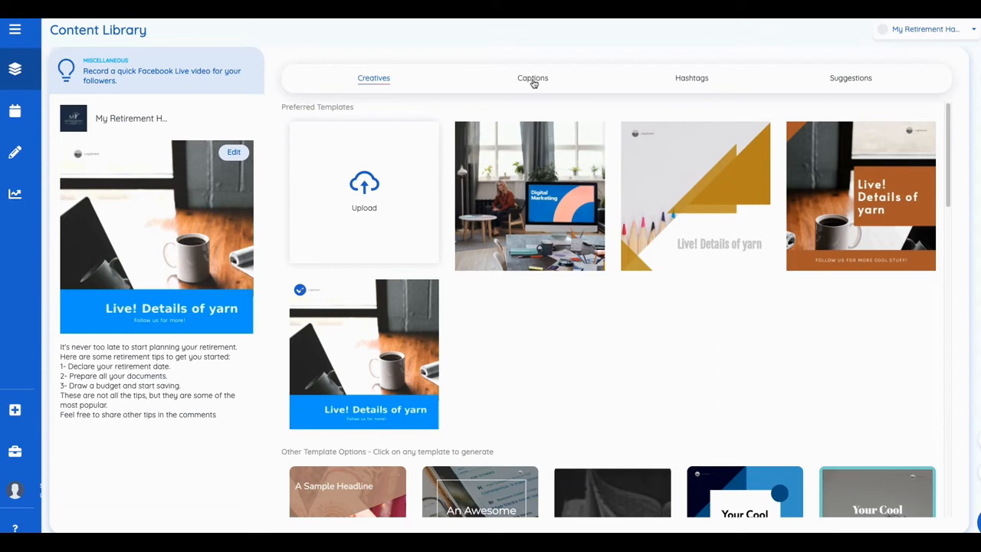
left_click(532, 78)
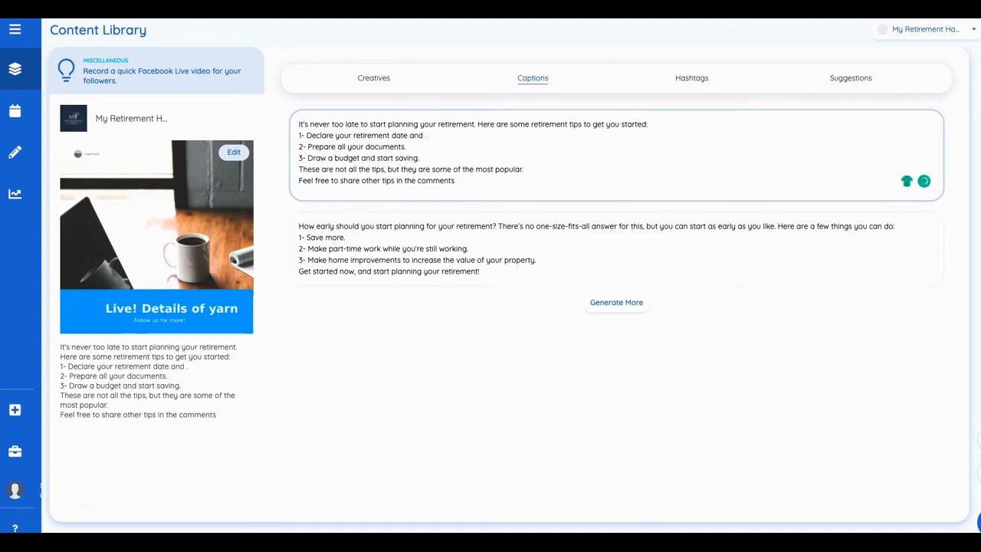
Append 'your plans will change as well.' to the caption's first tip.
type("your plans w")
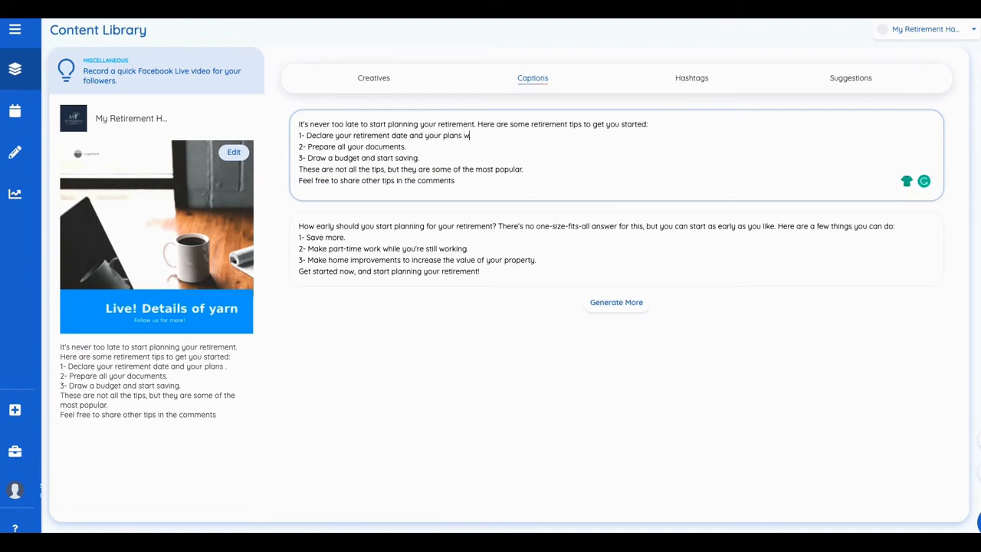
type("ill chag")
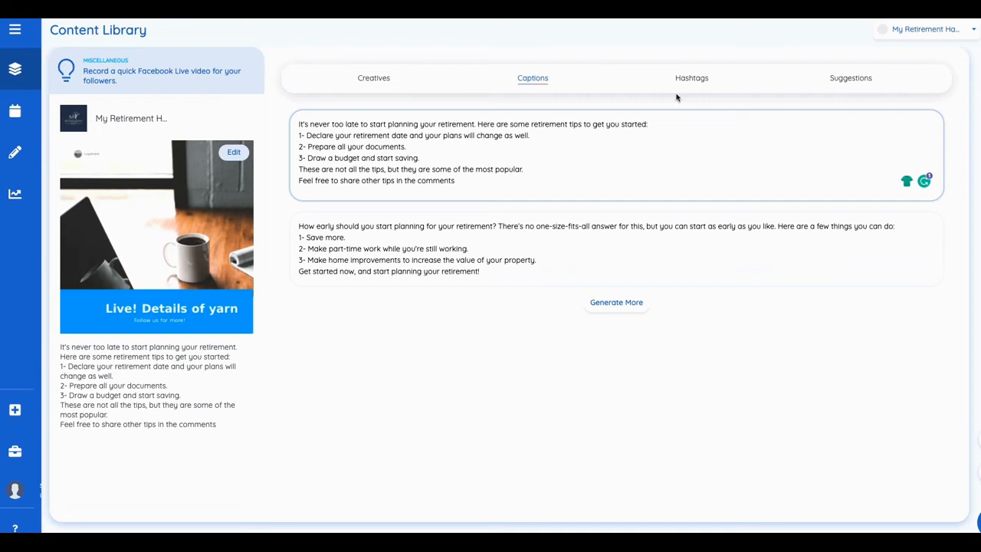
left_click(691, 77)
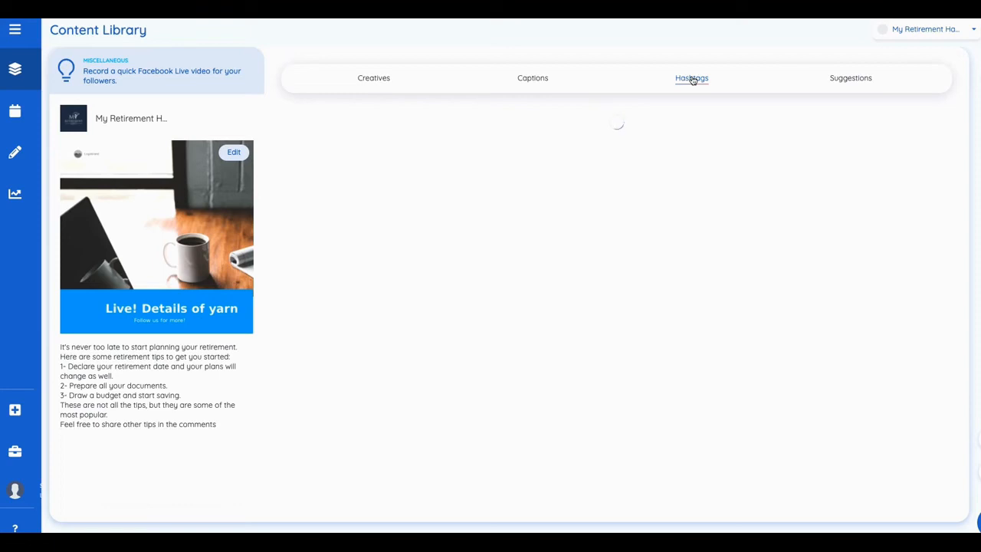
Compare creative-based and caption-based hashtags, then scroll through the caption-based suggestions.
left_click(691, 78)
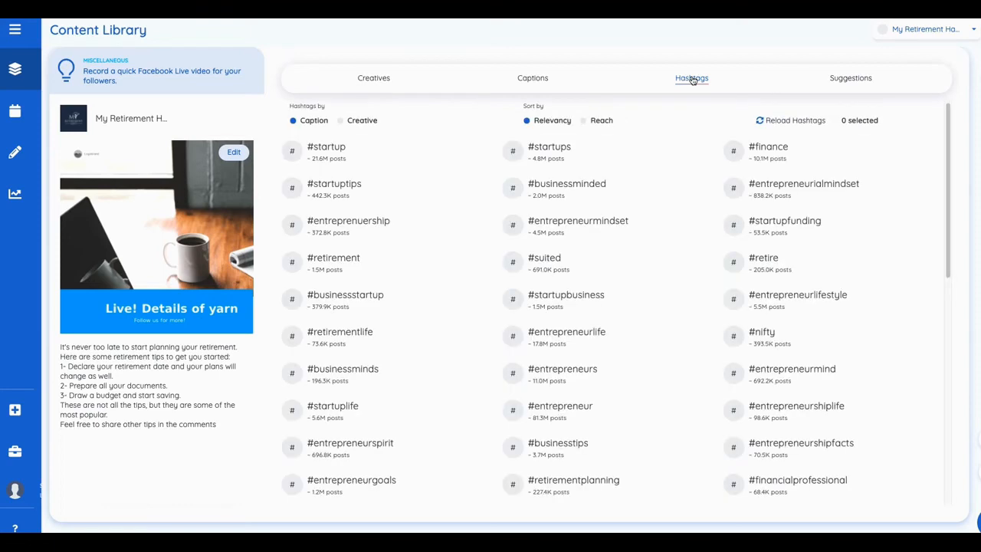
mouse_move(696, 112)
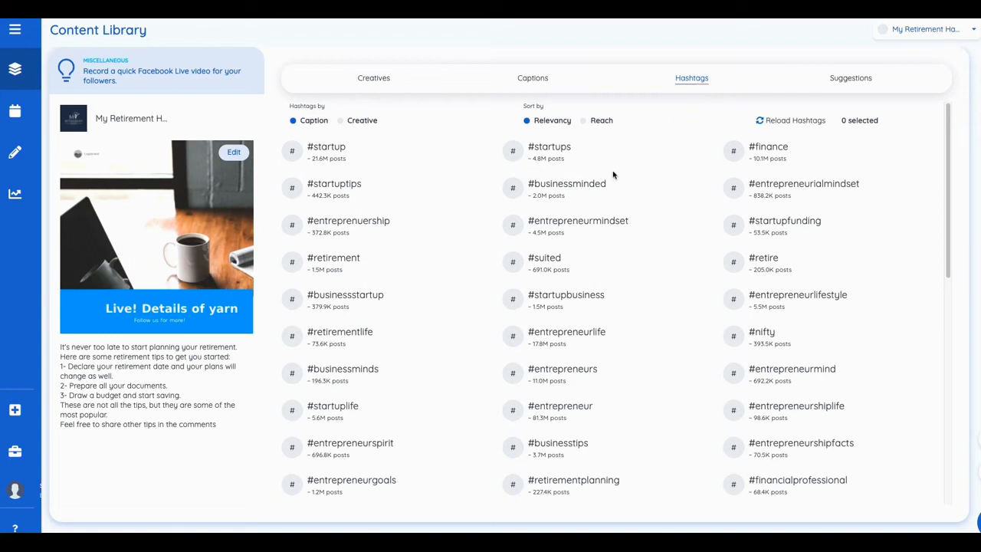
mouse_move(459, 200)
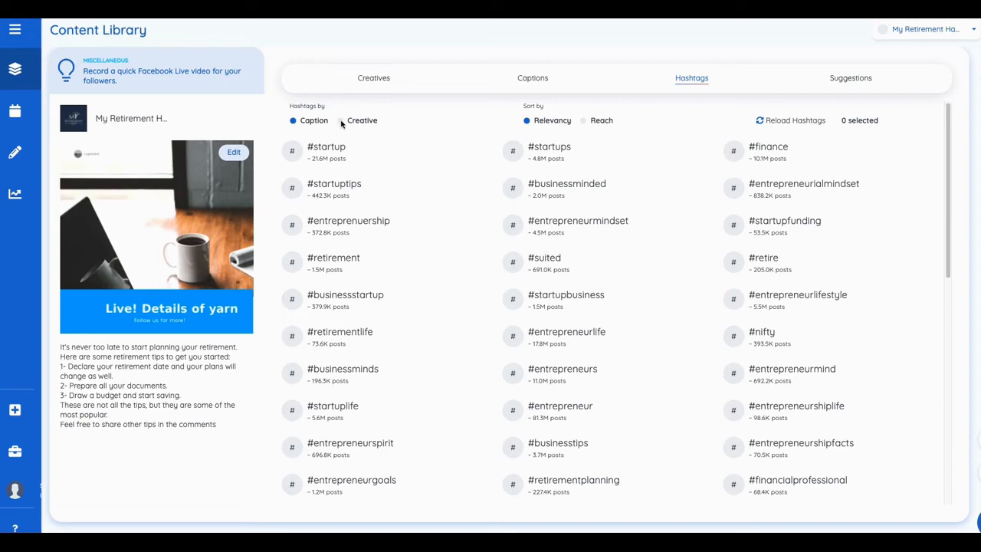
left_click(342, 120)
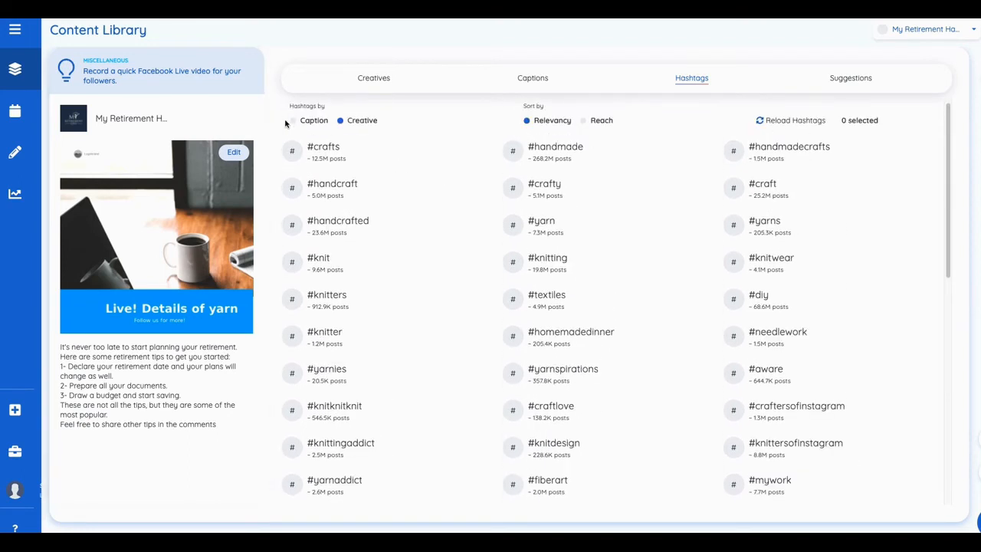
left_click(292, 120)
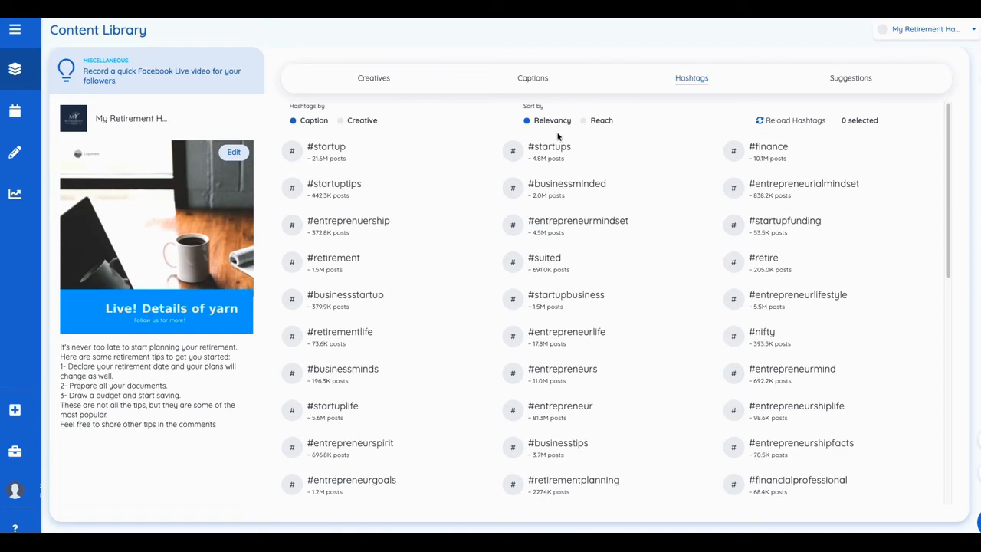
scroll("down", 3)
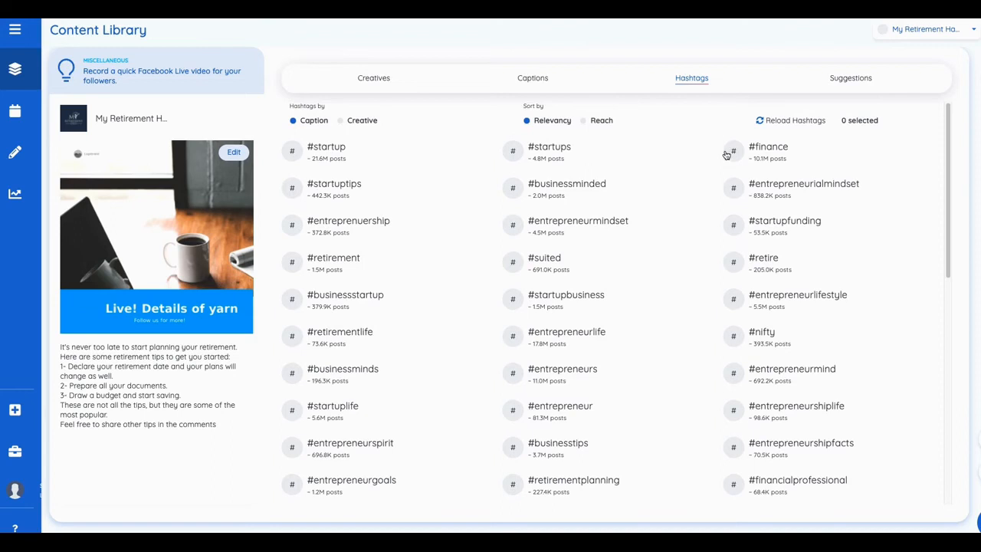
mouse_move(764, 179)
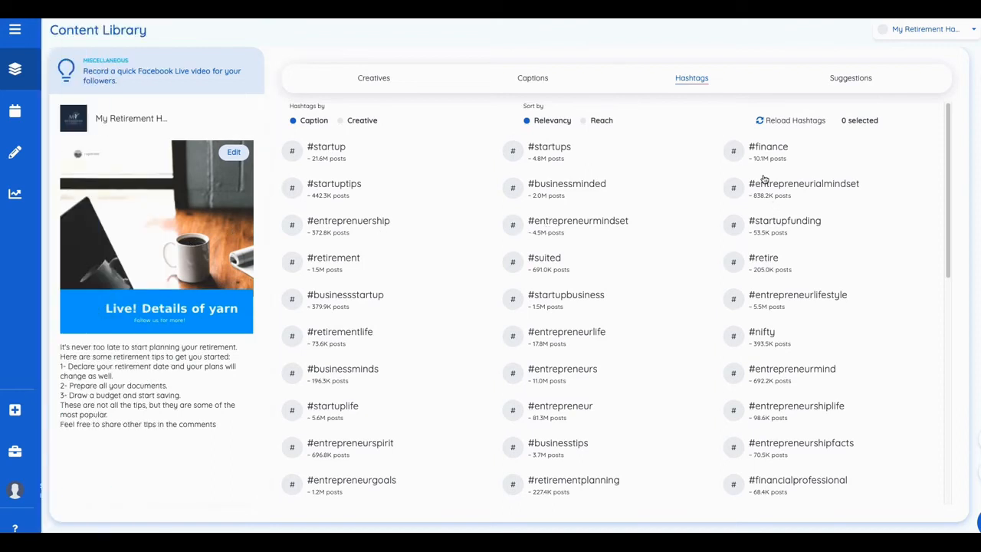
mouse_move(767, 177)
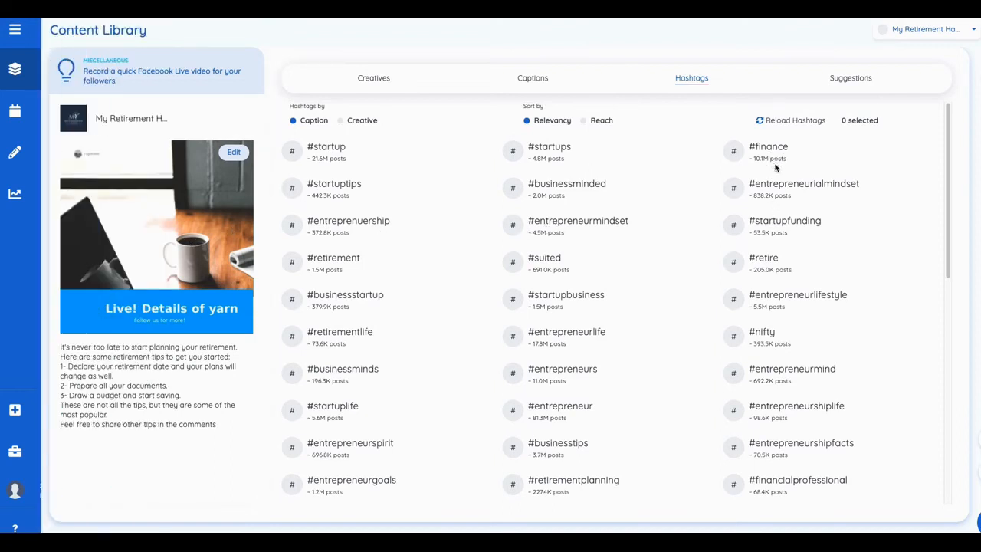
scroll("down", 3)
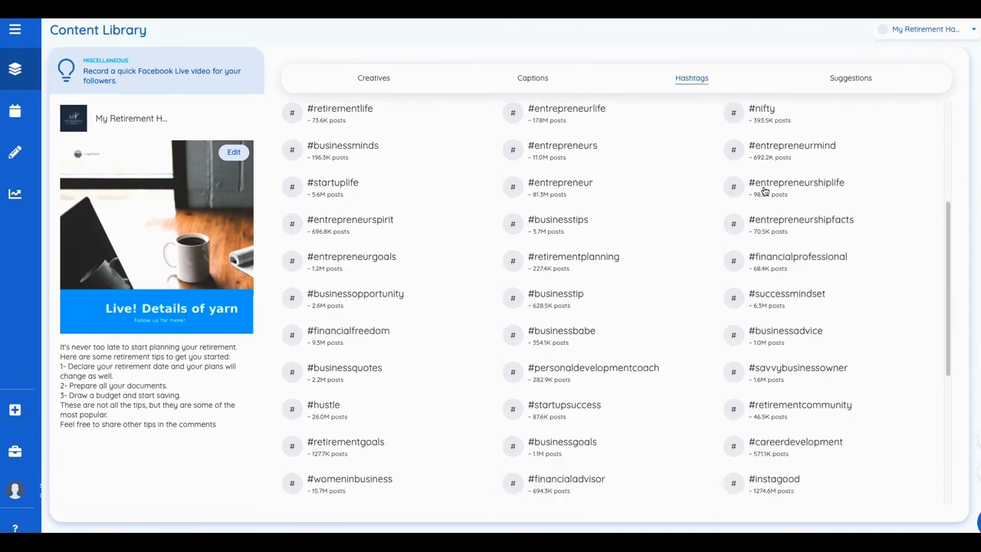
scroll("down", 3)
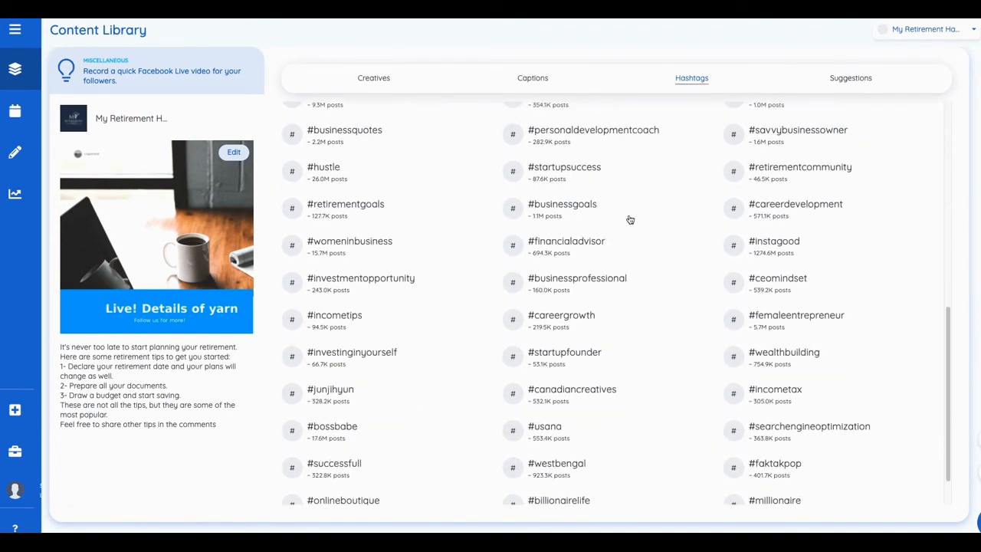
mouse_move(512, 258)
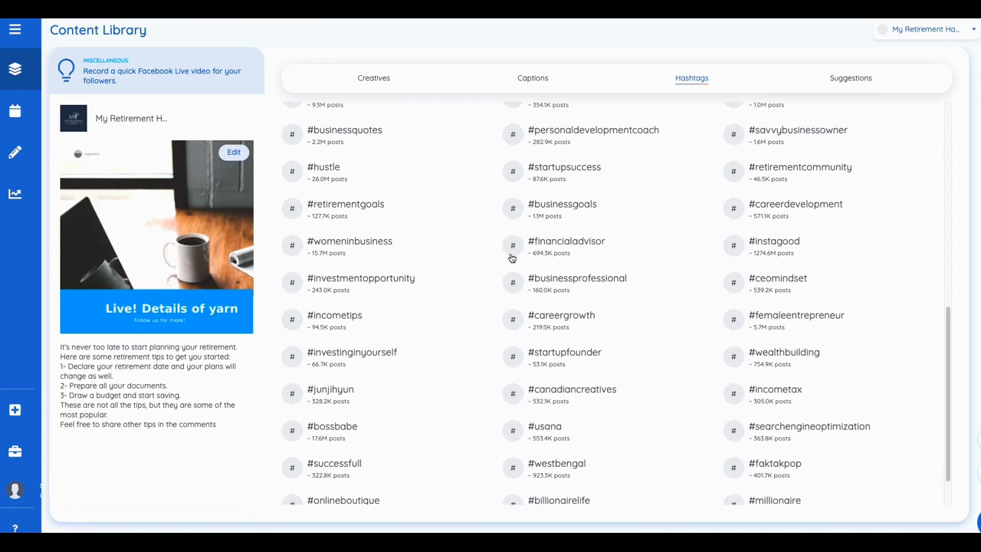
mouse_move(529, 262)
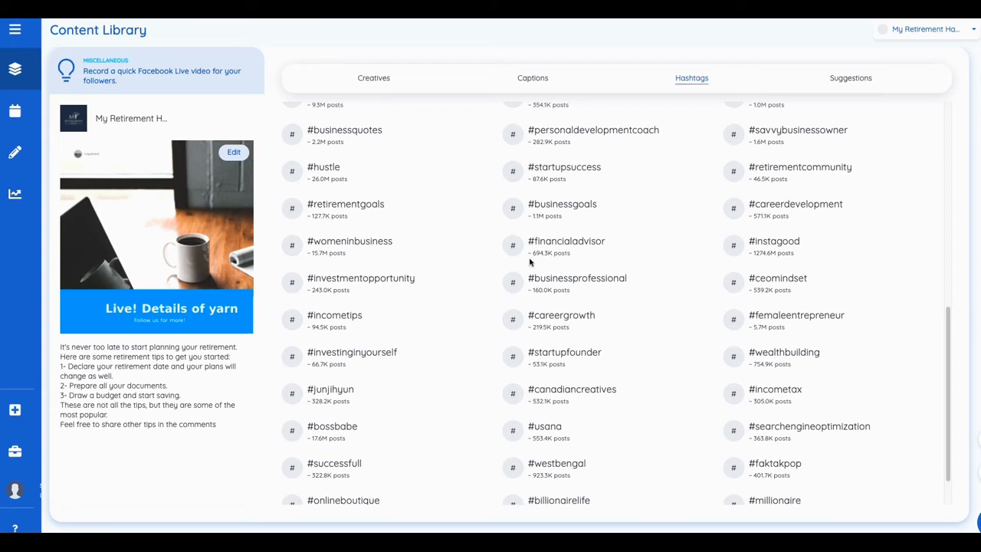
mouse_move(582, 290)
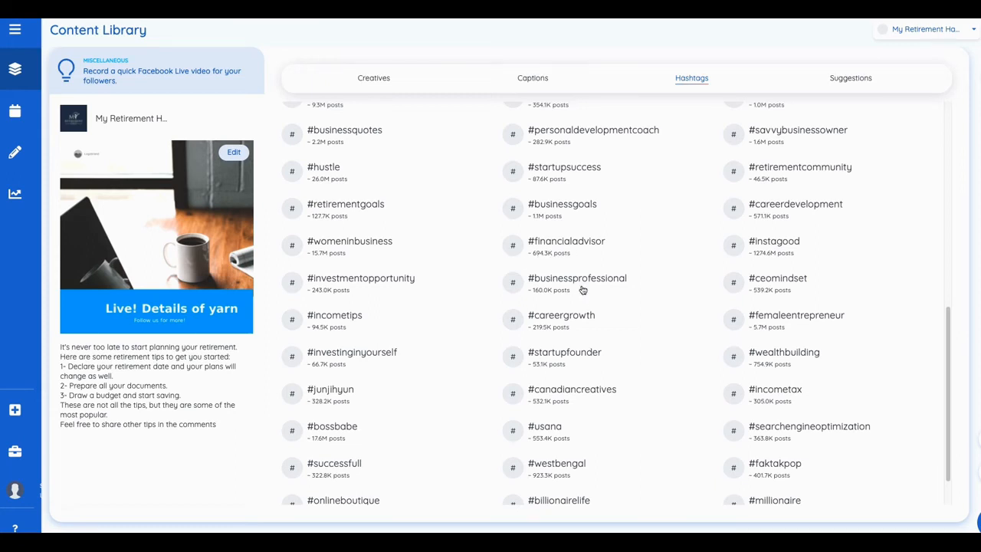
scroll("down", 3)
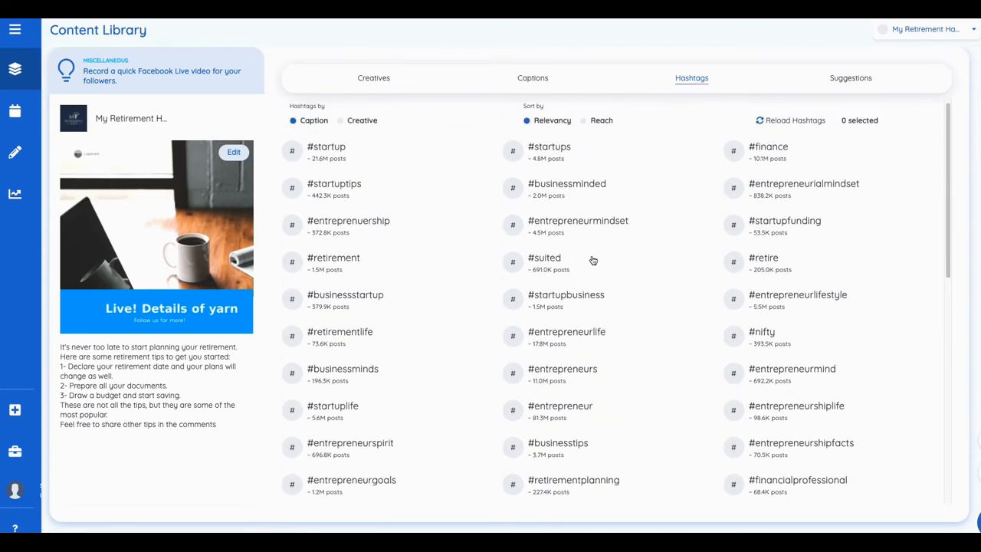
mouse_move(539, 169)
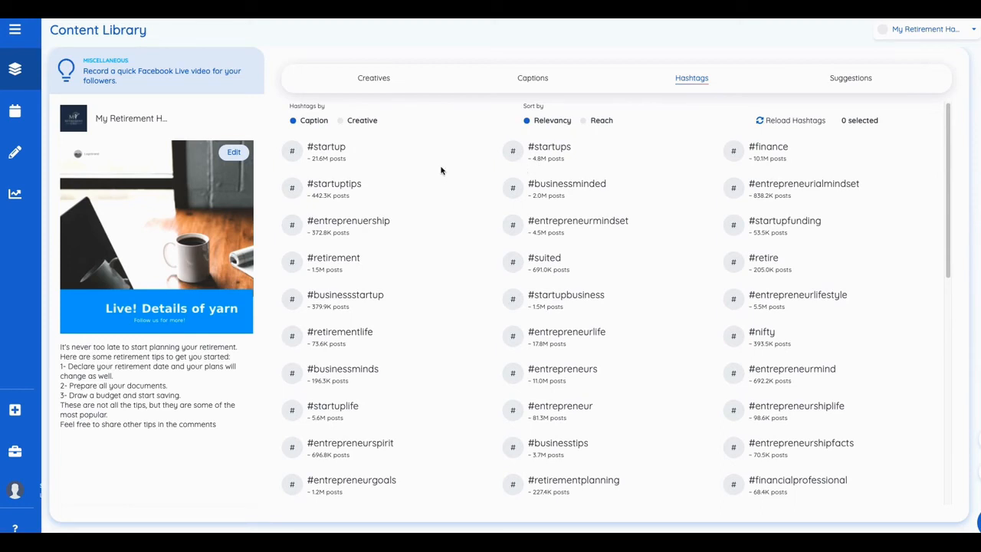
Return to the library grid and edit the 'Retirement needs real estate' post.
left_click(14, 29)
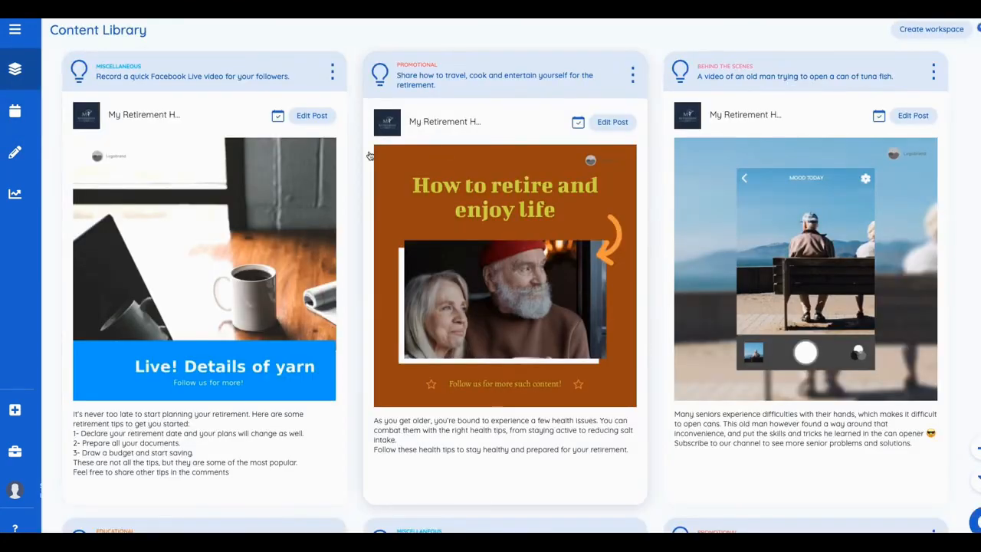
scroll("down", 3)
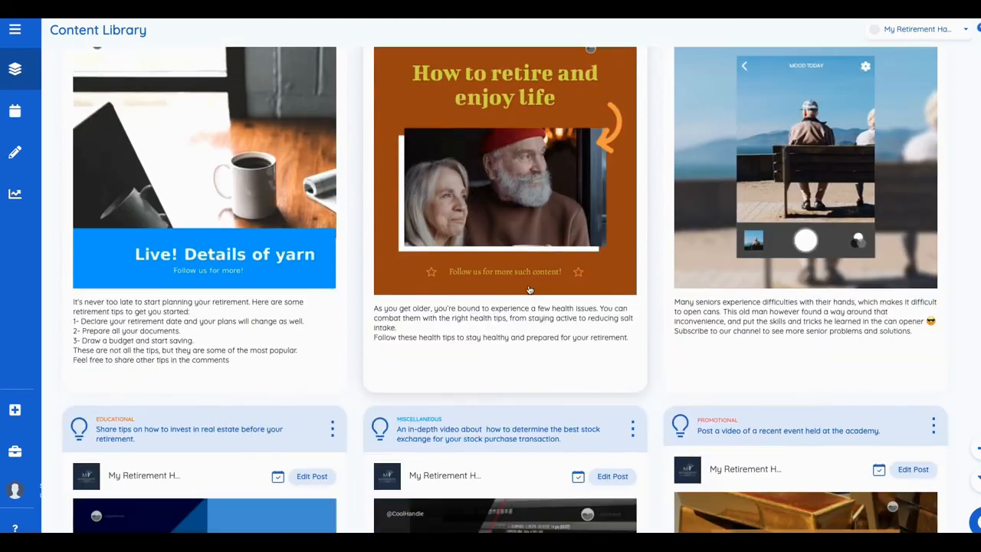
scroll("down", 3)
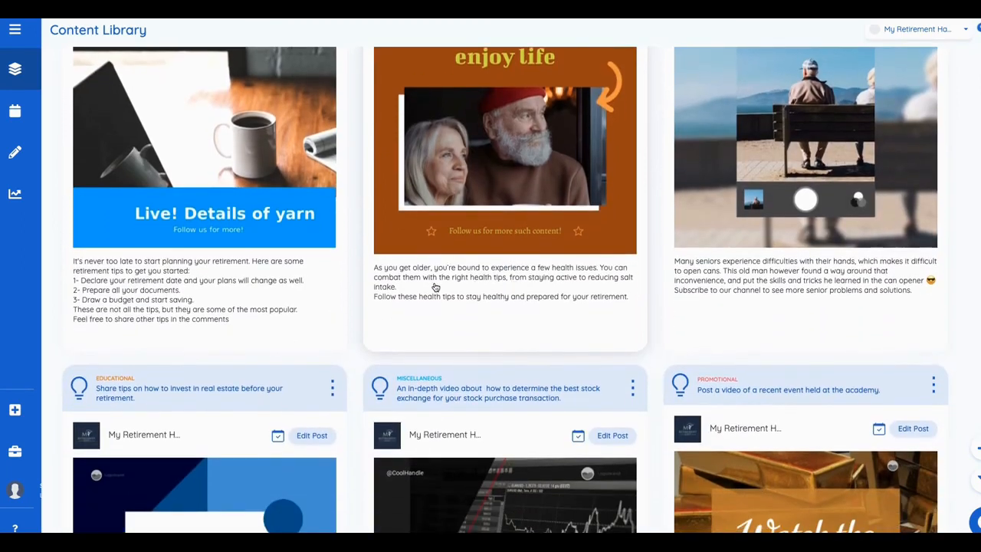
scroll("down", 3)
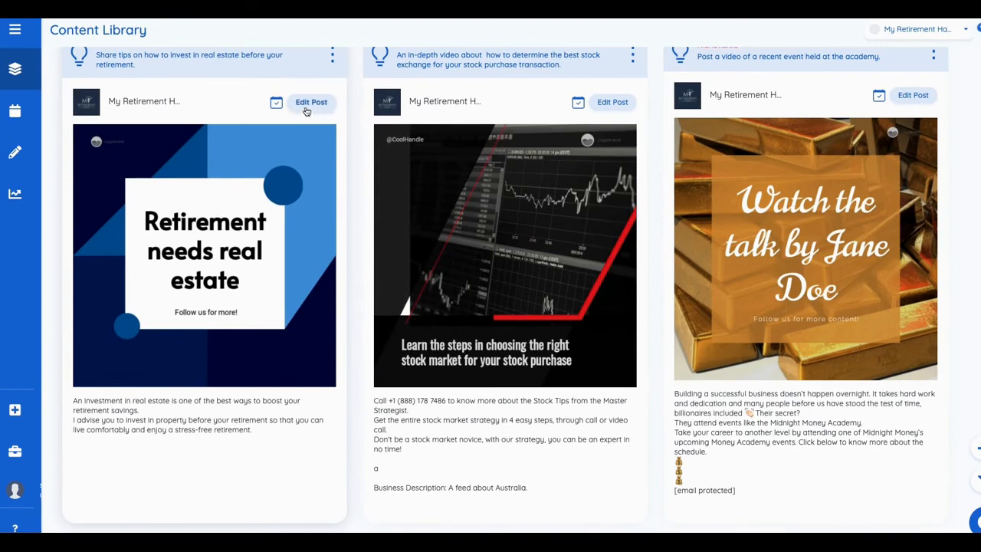
left_click(311, 102)
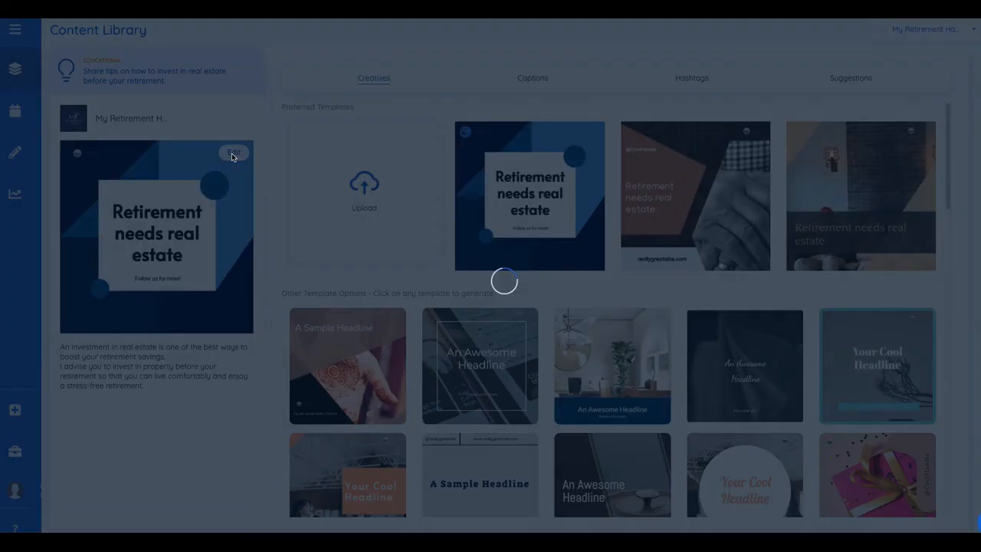
Change the headline to 'Retirement Really needs real estate', shrink it to 91, and save.
left_click(235, 153)
type("Retirement Really needs real estate")
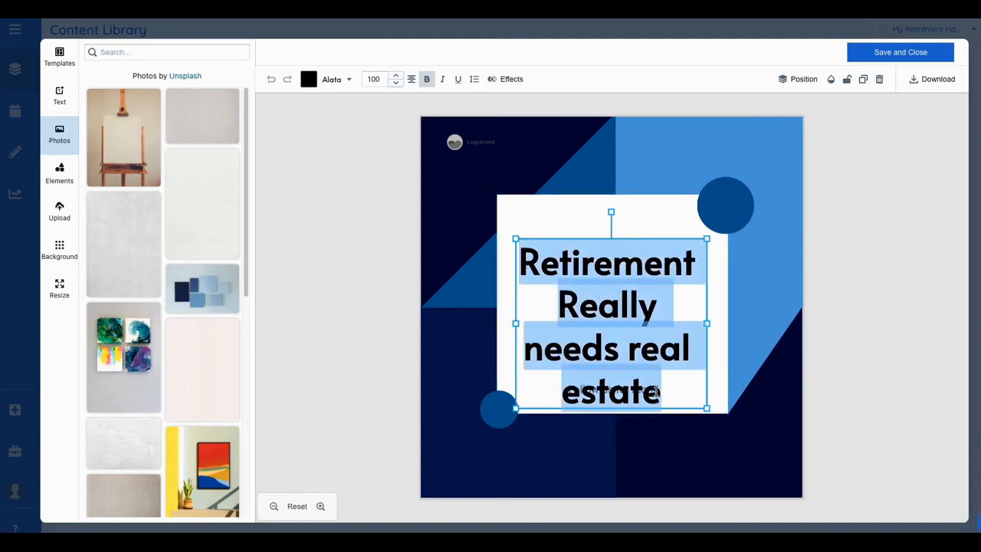
left_click(396, 83)
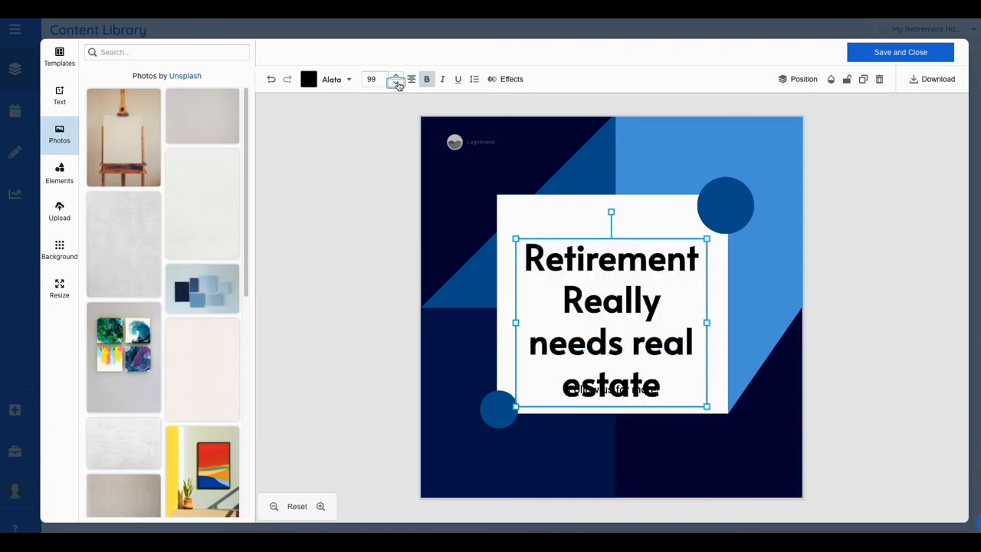
left_click(396, 83)
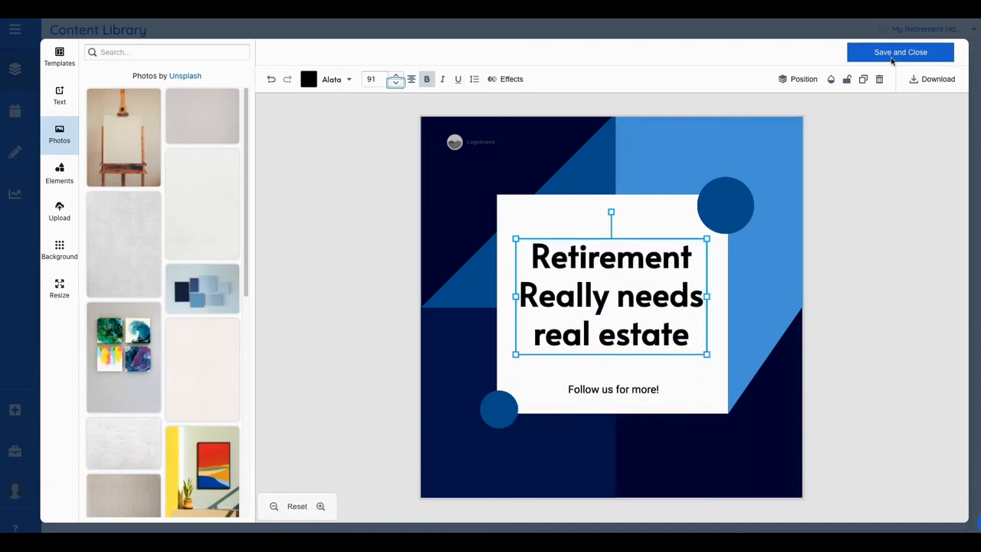
left_click(900, 52)
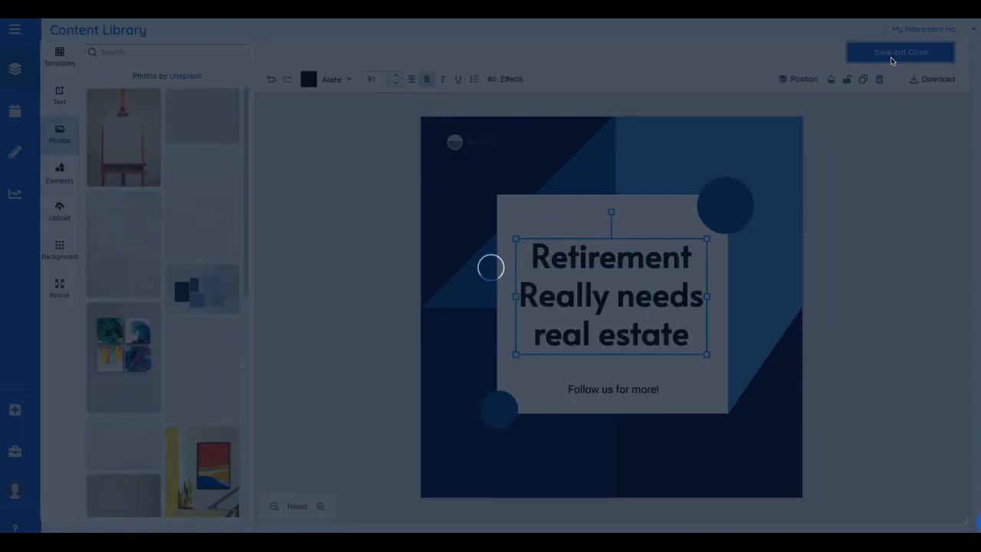
mouse_move(720, 148)
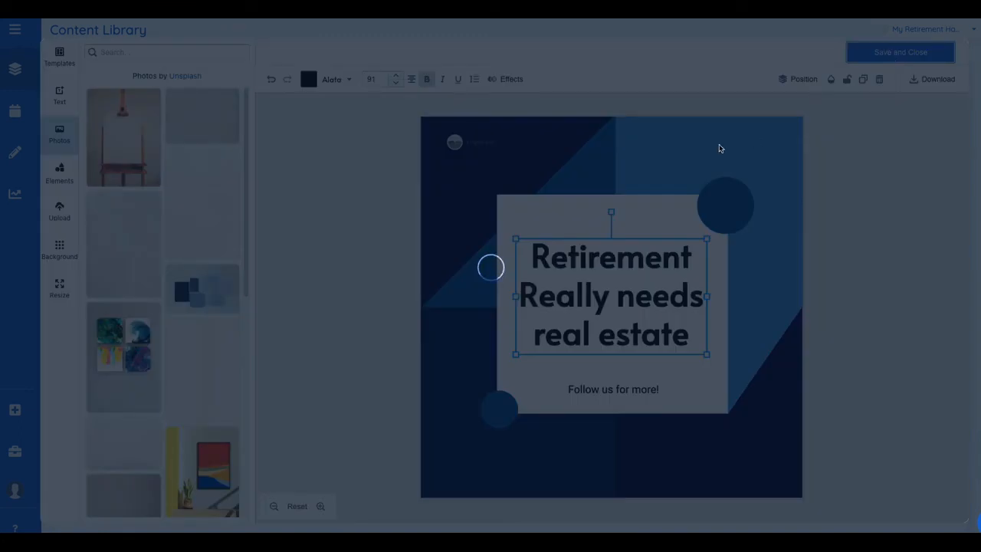
Close the design editor and review the updated 'Retirement Really needs real estate' creative.
left_click(900, 53)
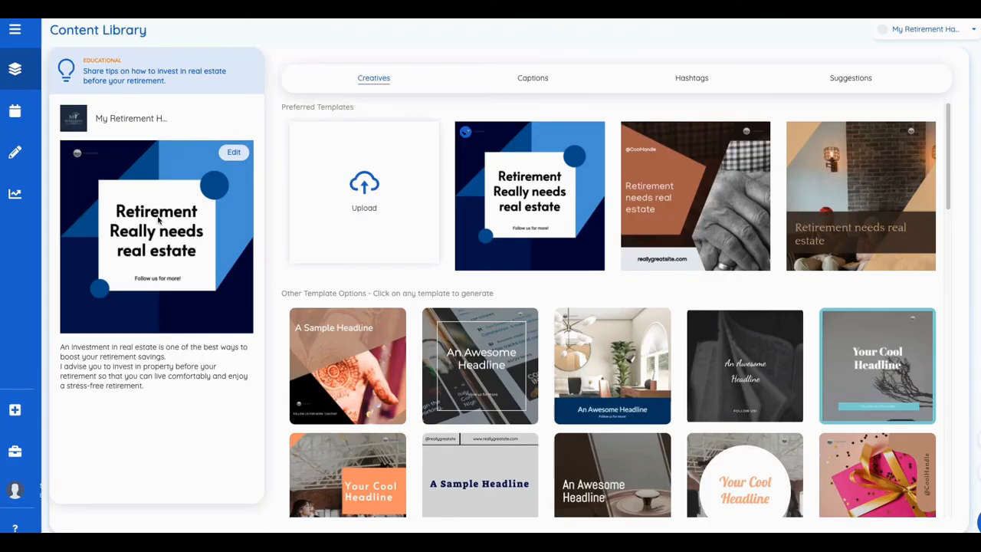
mouse_move(247, 150)
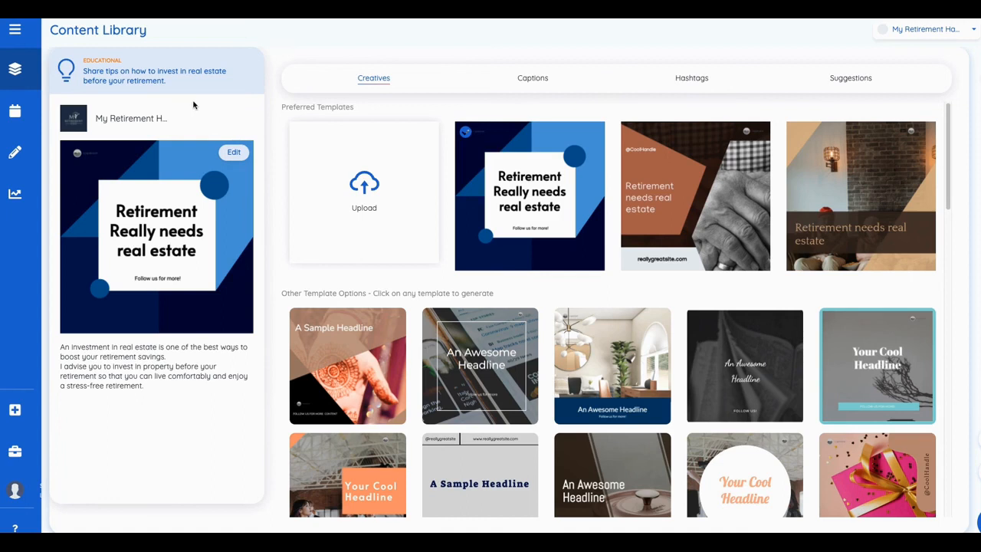
mouse_move(197, 105)
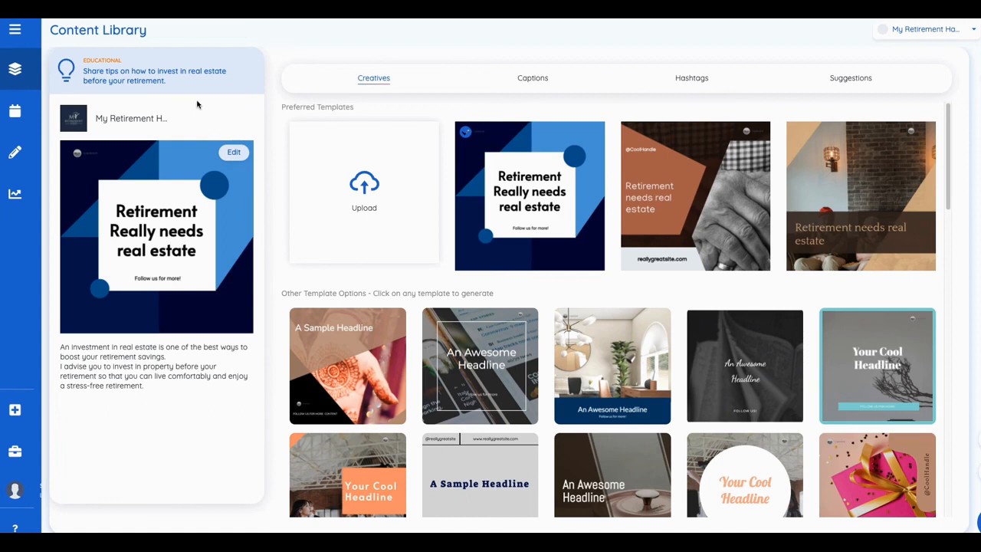
mouse_move(209, 104)
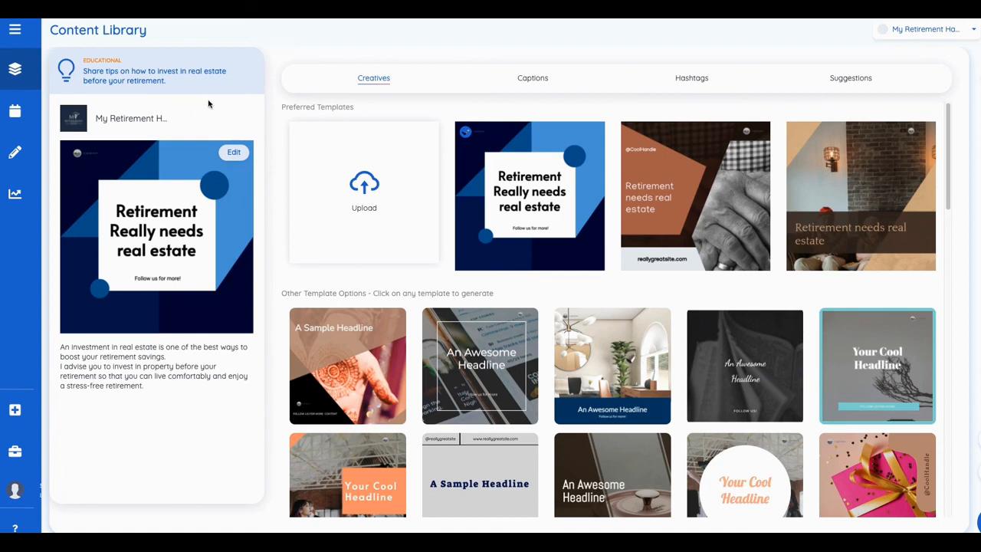
mouse_move(219, 105)
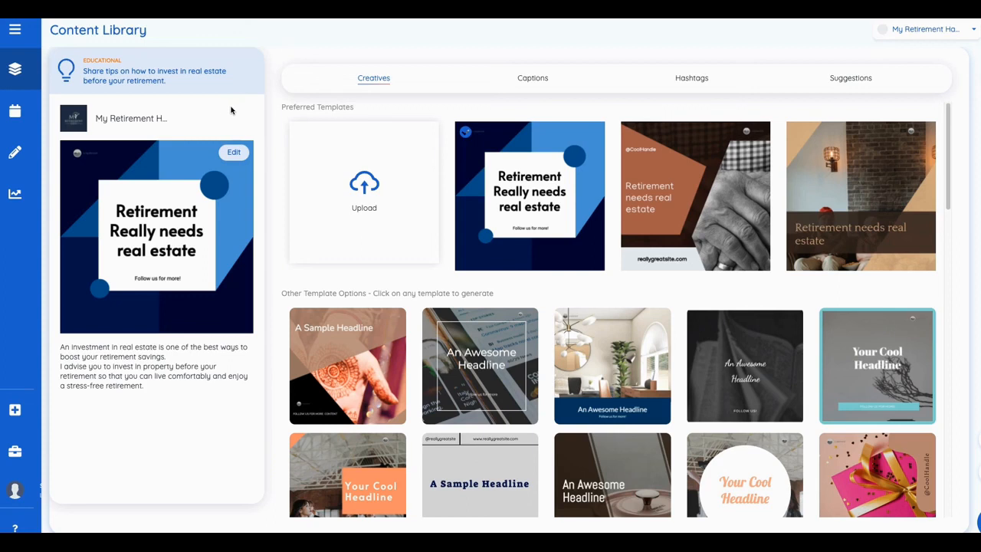
mouse_move(501, 93)
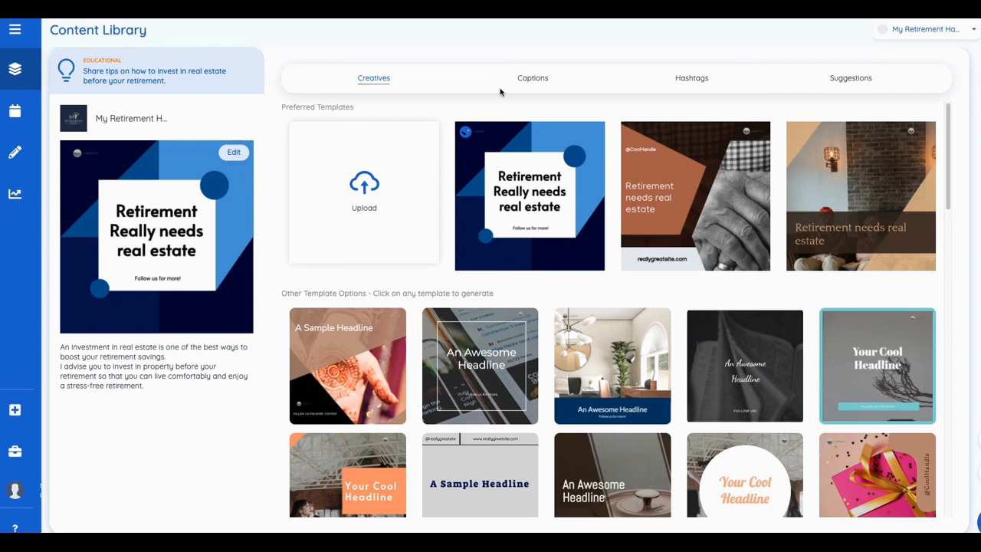
mouse_move(443, 115)
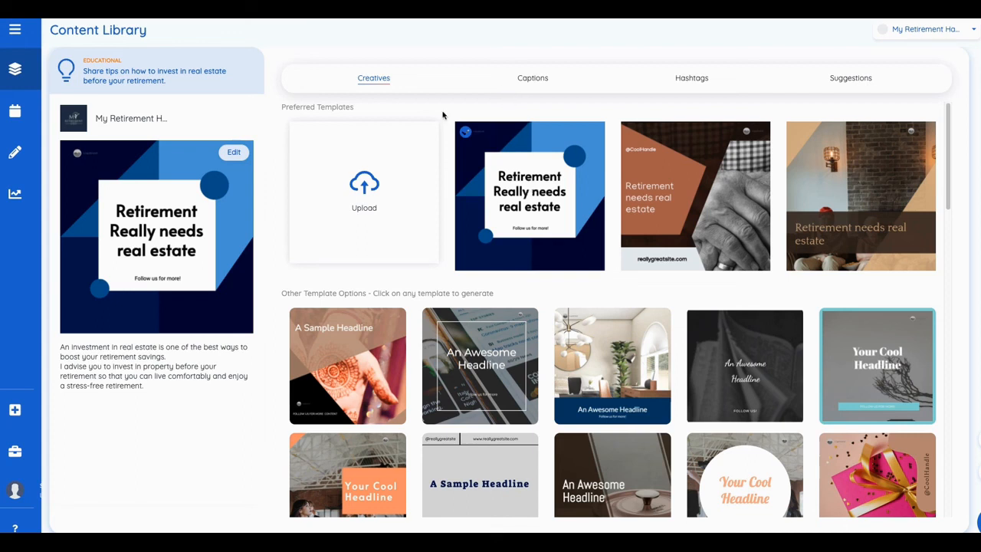
mouse_move(460, 52)
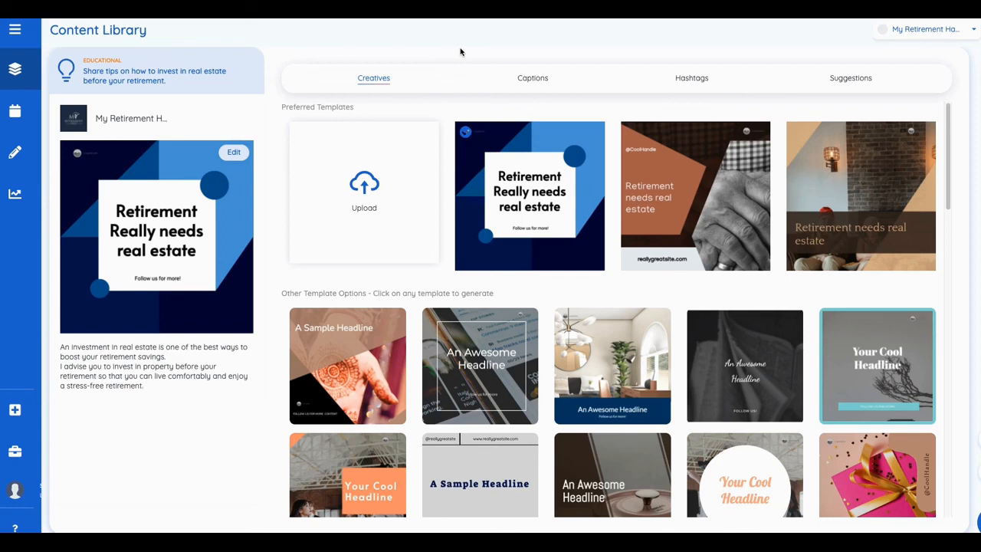
mouse_move(471, 79)
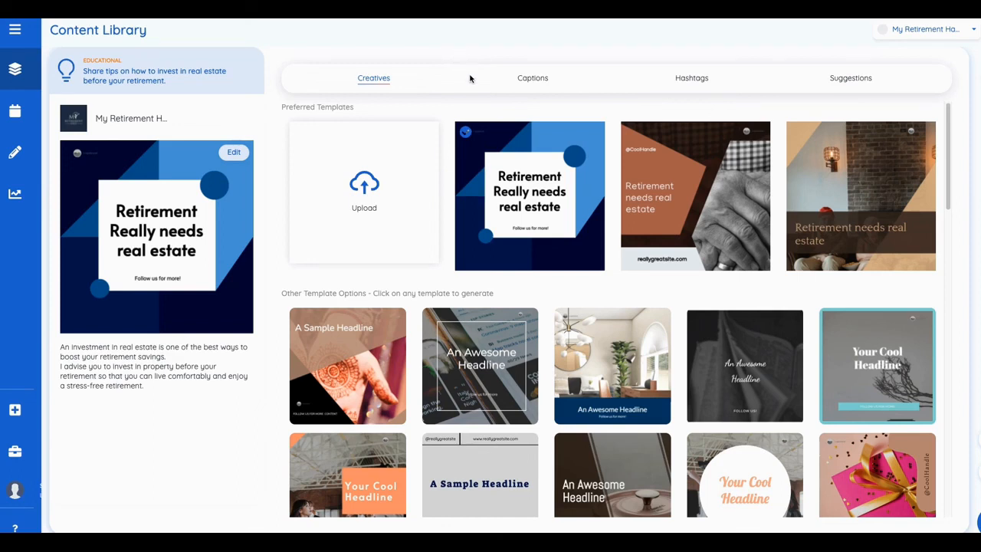
mouse_move(510, 50)
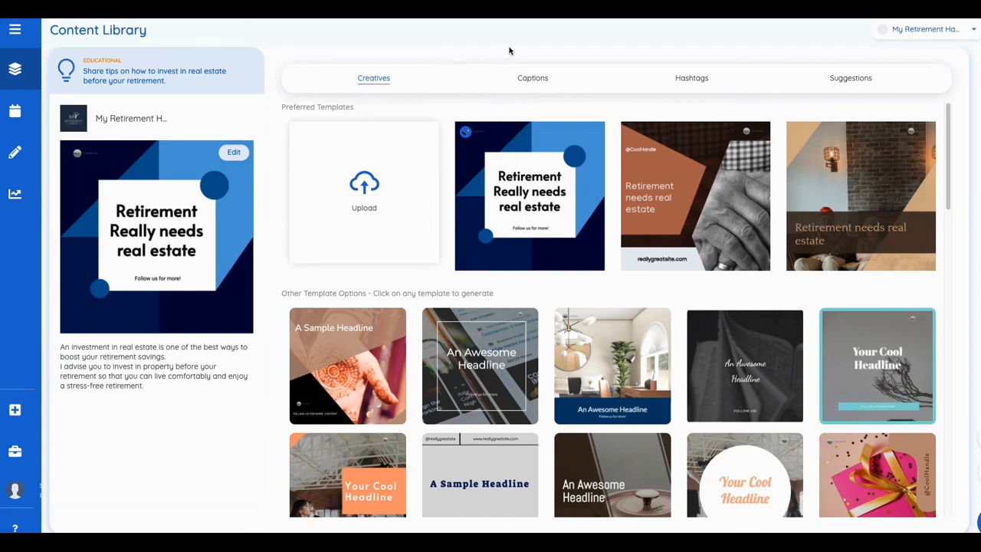